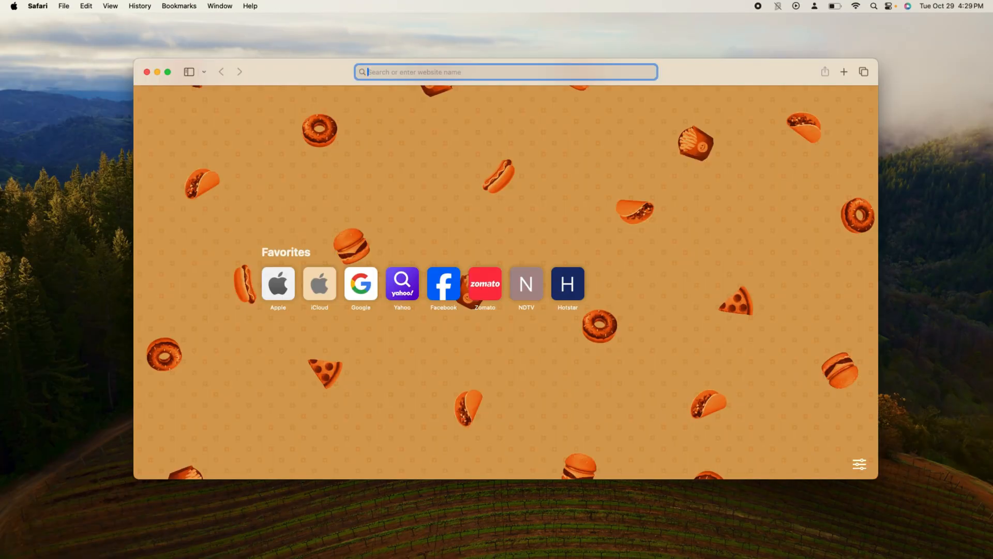
# Go to ollama.com in Safari and download Ollama for macOS.
pyautogui.write('Ollama.com')
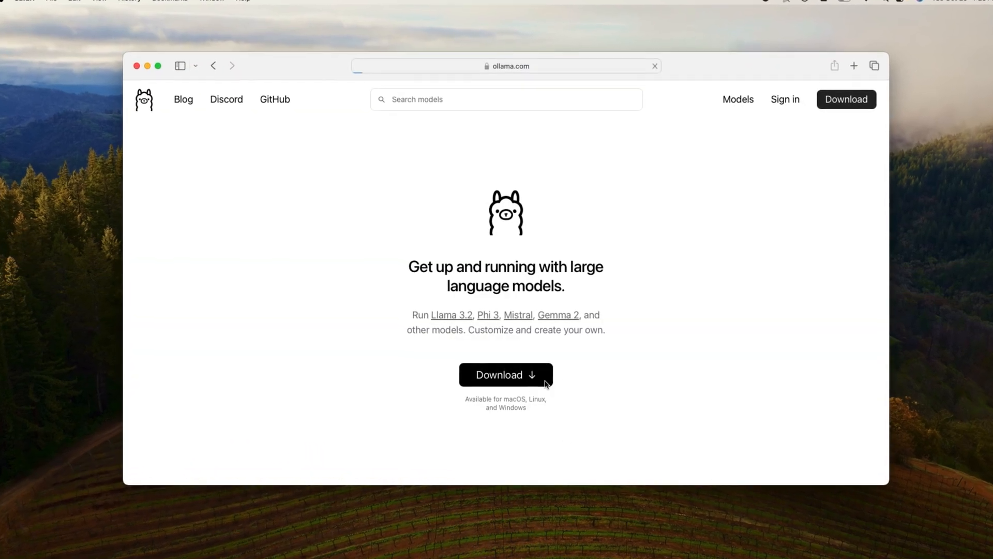
pyautogui.click(506, 375)
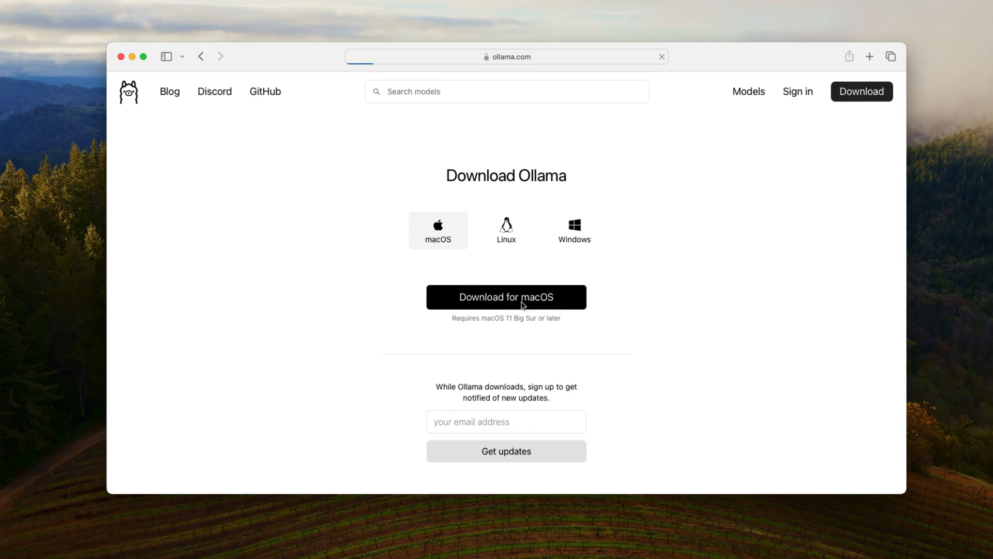
pyautogui.click(507, 297)
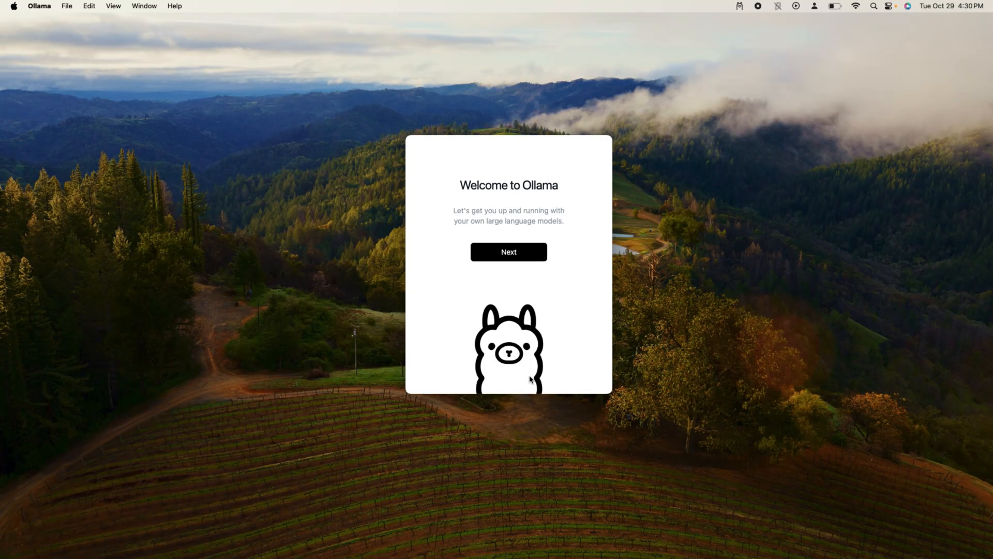
# Step through Ollama setup and approve the command line tool install with administrator access.
pyautogui.click(509, 251)
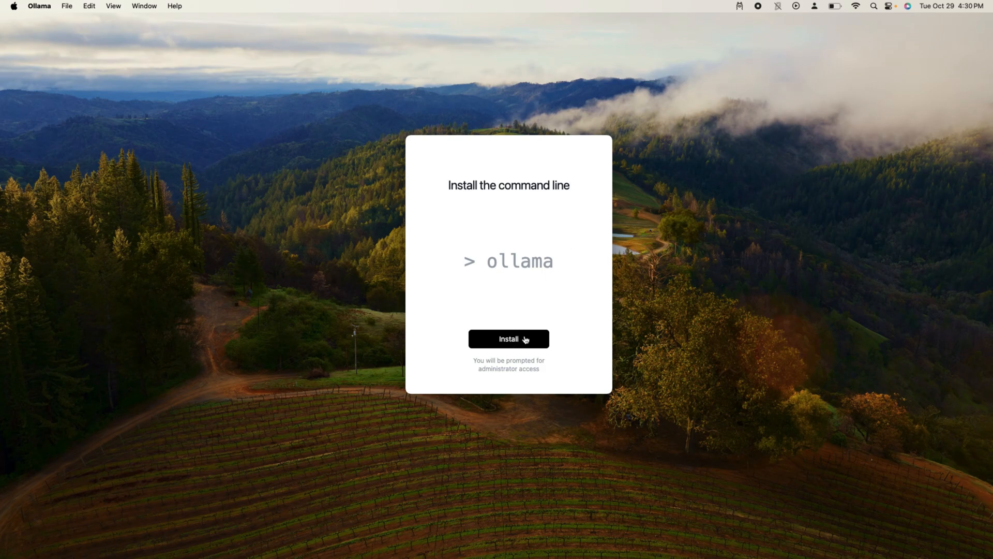
pyautogui.click(509, 338)
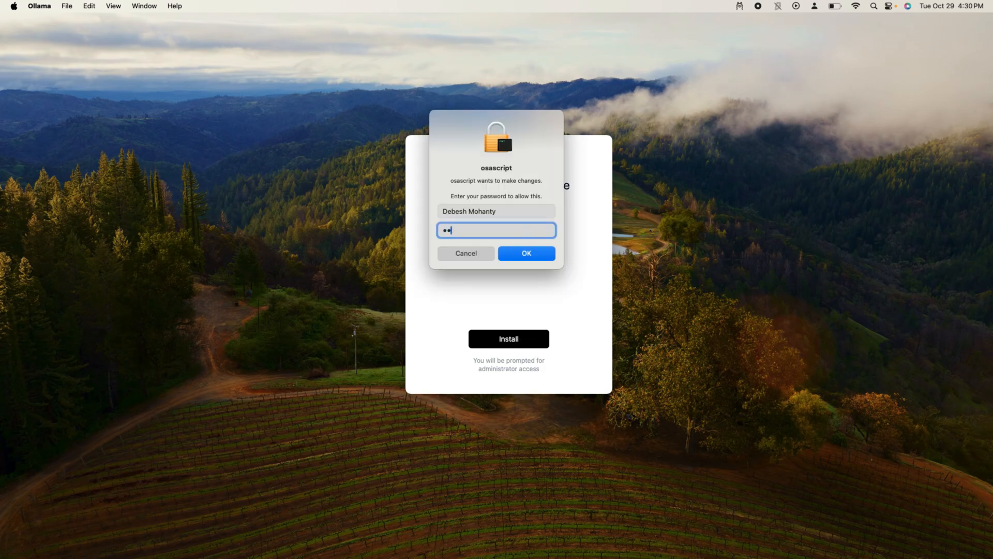
pyautogui.click(526, 252)
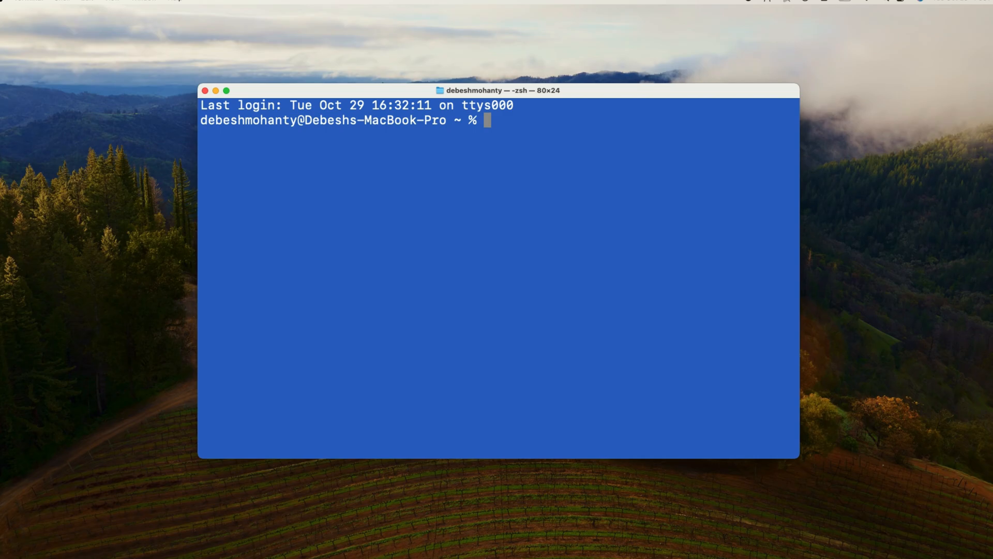
# Run ollama in Terminal to confirm the install, then clear the screen.
pyautogui.moveTo(500, 90); pyautogui.dragTo(497, 79)
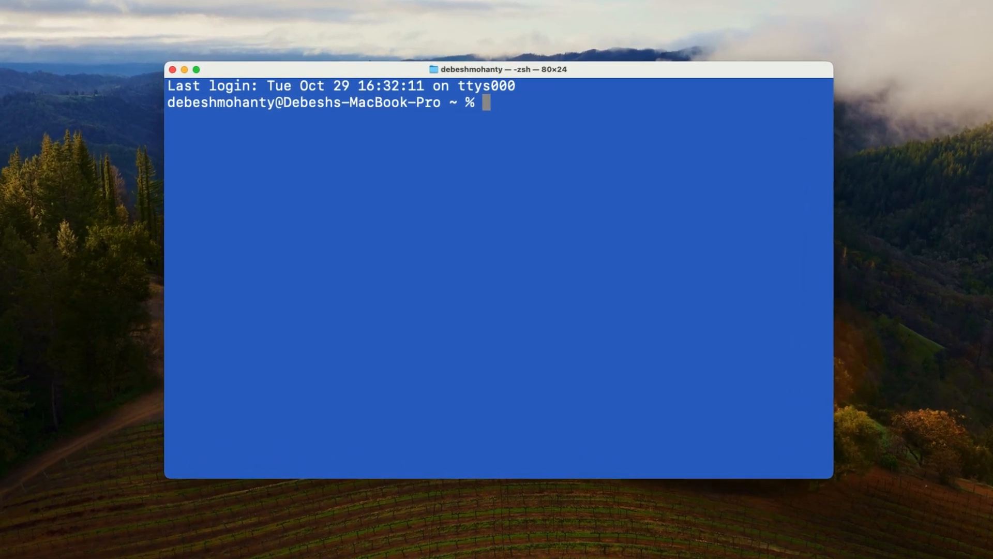
pyautogui.write('ollam')
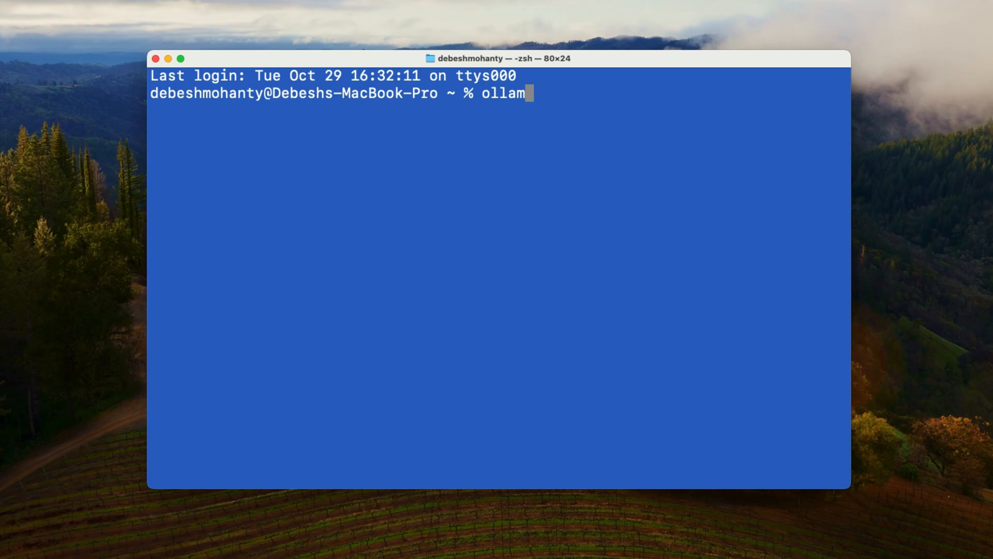
pyautogui.press('Return')
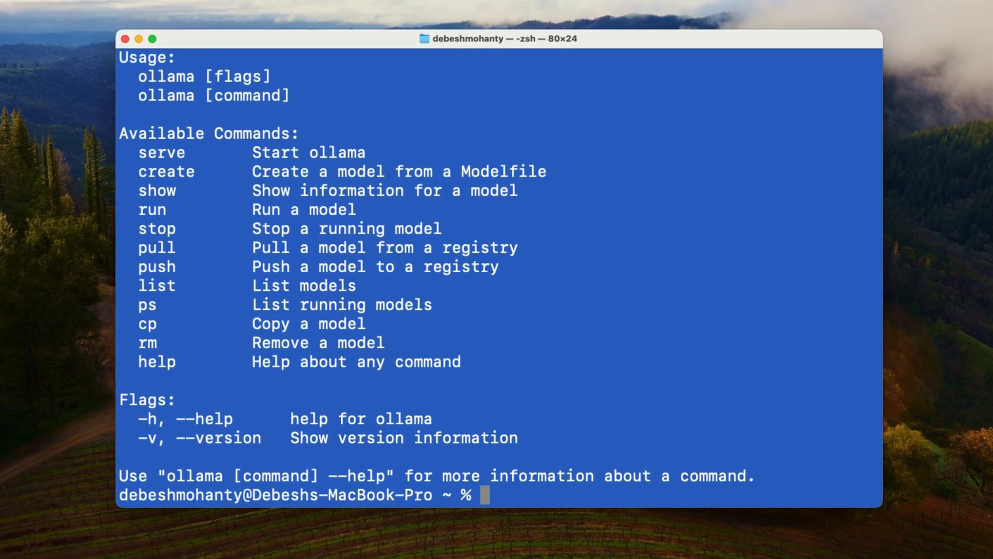
pyautogui.write('clear')
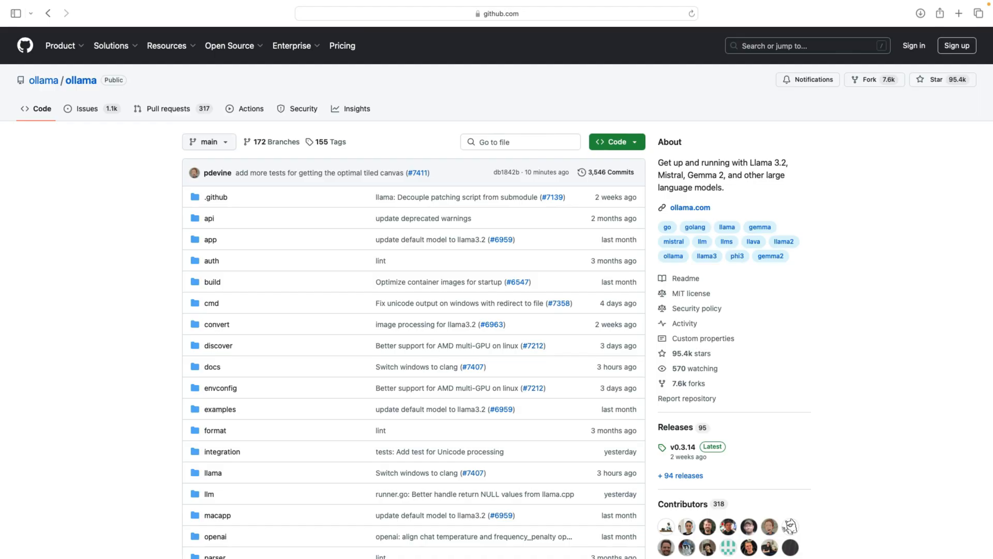
# Scroll the ollama README to the Model library table and select the Llama 3.2 run command.
pyautogui.scroll(-3)
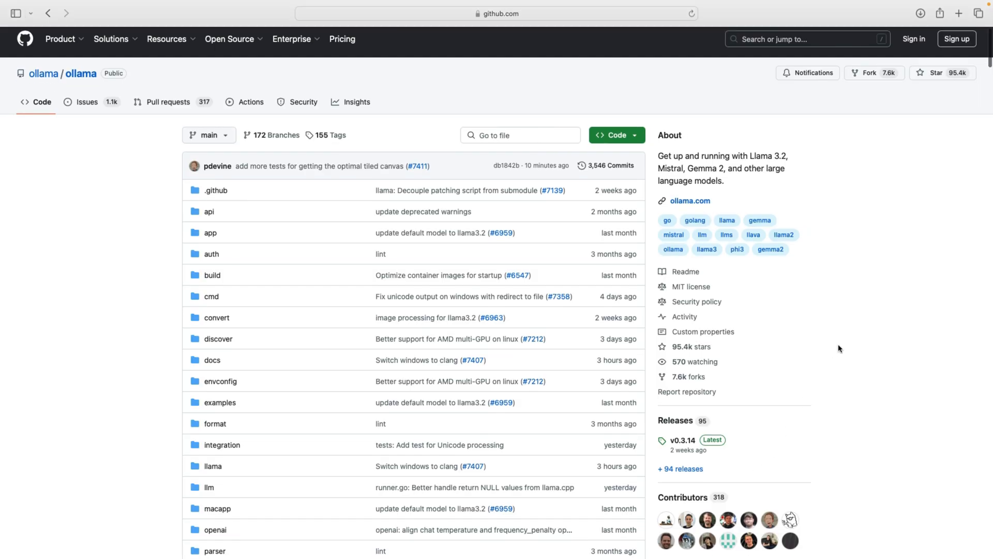
pyautogui.scroll(-3)
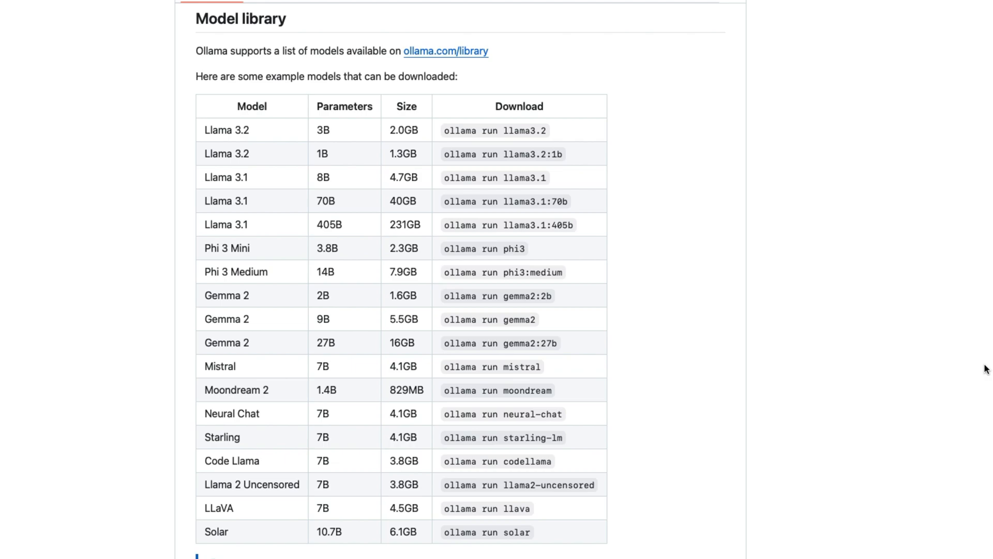
pyautogui.scroll(-3)
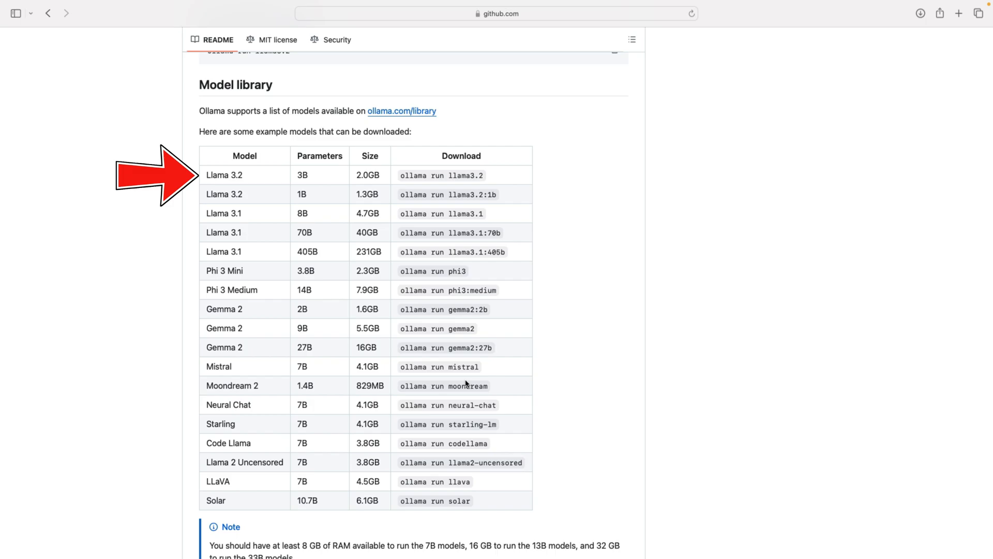
pyautogui.tripleClick(441, 175)
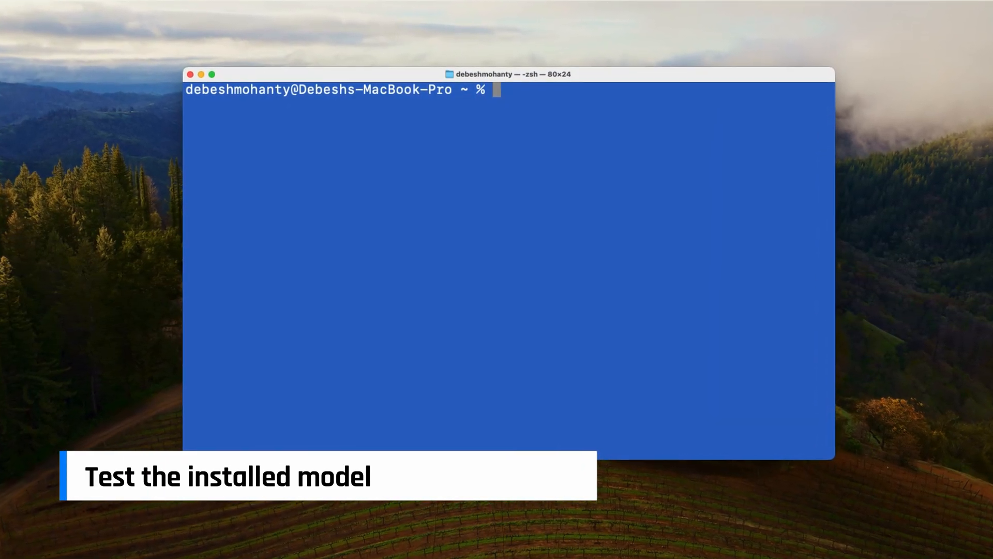
# Start llama3.2 with ollama run and send it the message Hello.
pyautogui.write('ollama run')
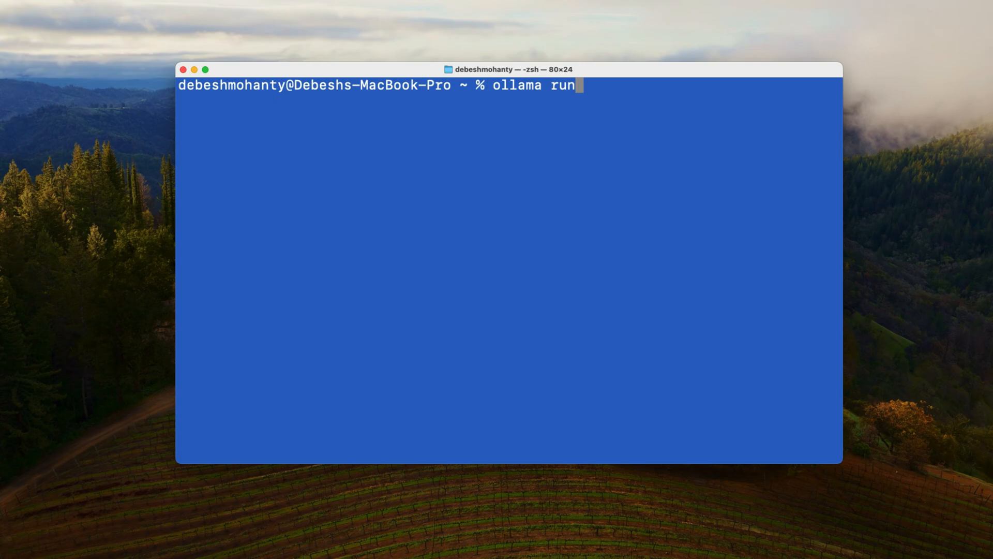
pyautogui.write('llama3.2')
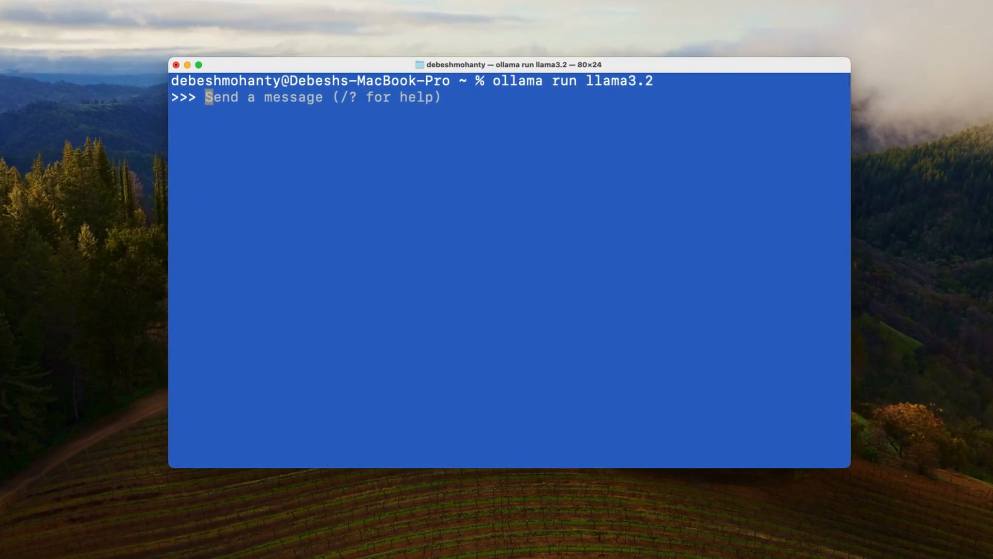
pyautogui.write('Hello')
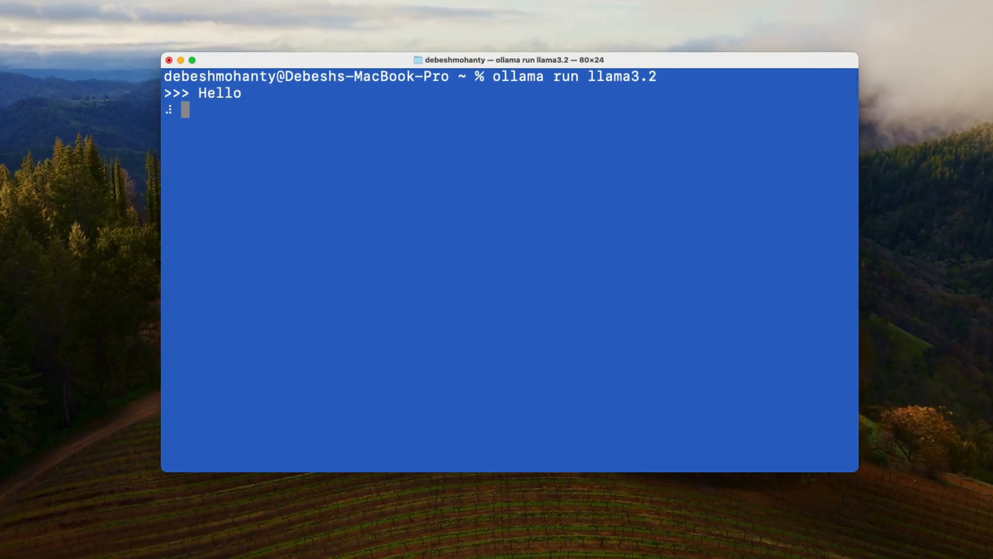
pyautogui.write('Make')
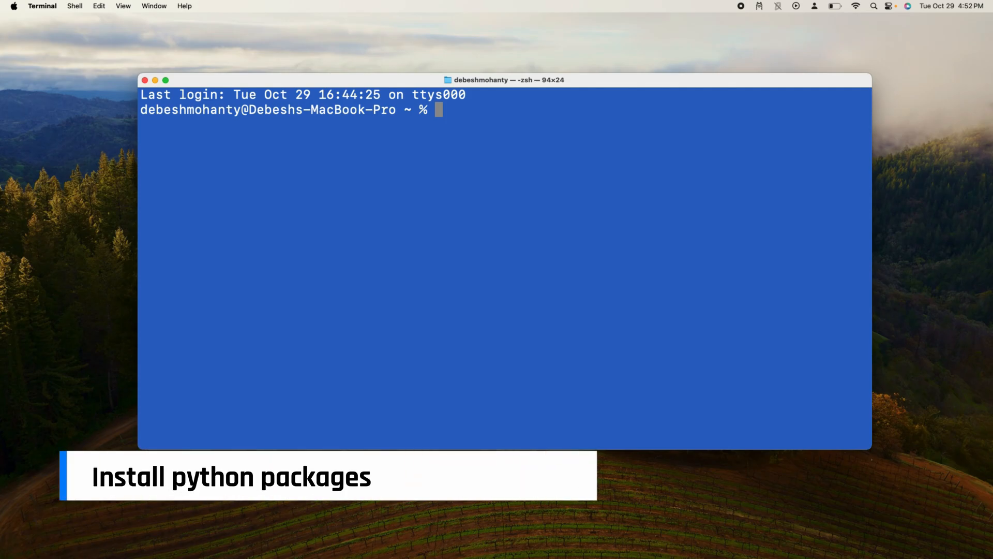
# Install the langchain, langchain-ollama and ollama packages with pip3.
pyautogui.write('pip3 insta')
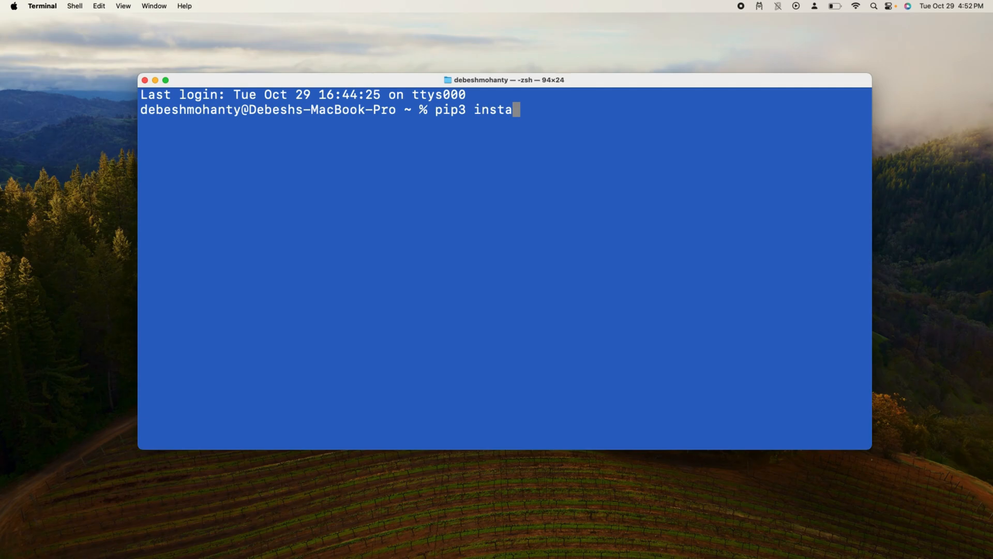
pyautogui.write('ll langchain')
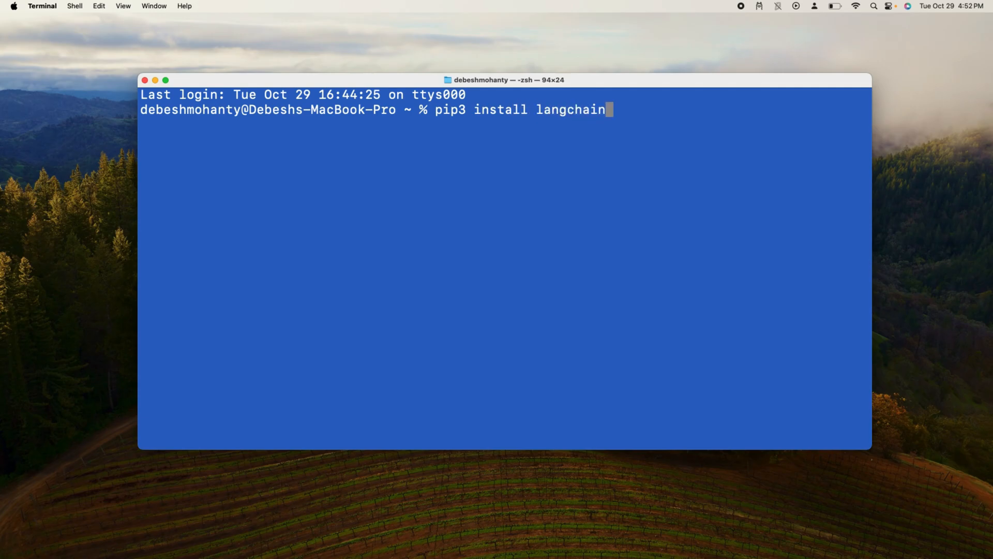
pyautogui.write('lang')
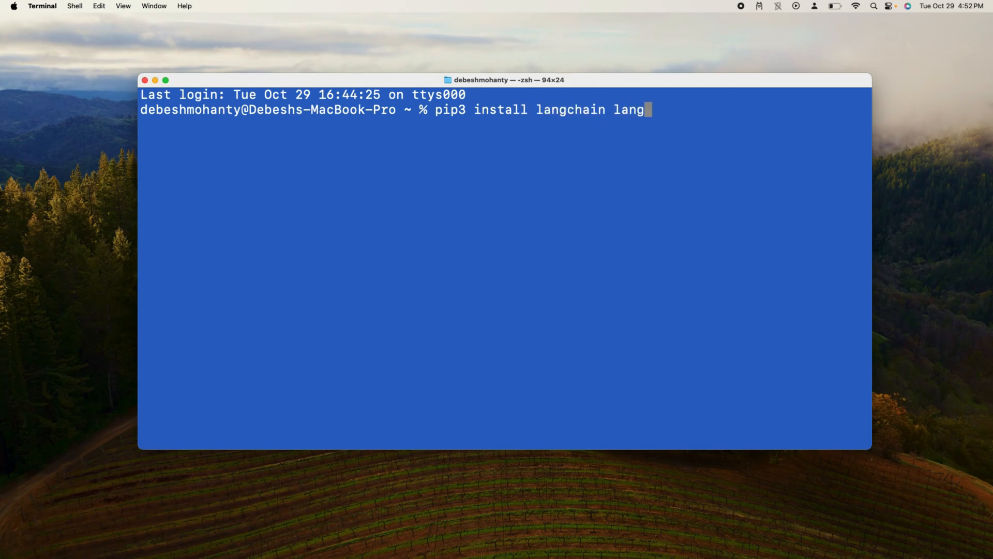
pyautogui.write('chain-p')
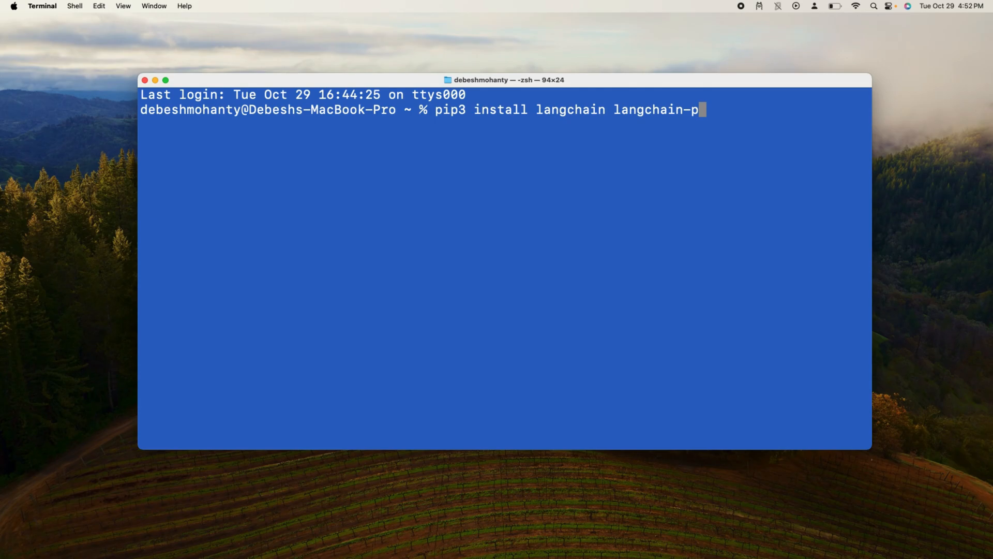
pyautogui.write('ollama')
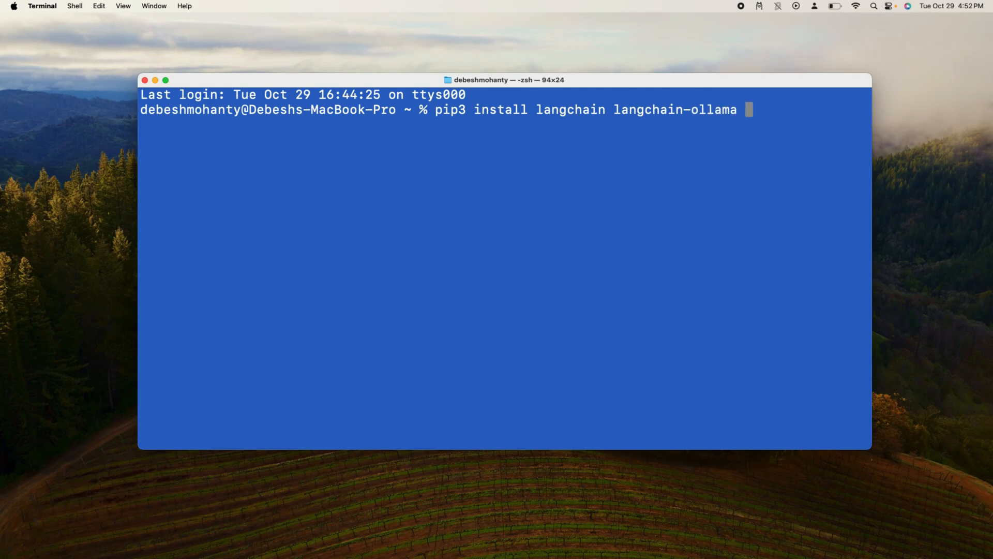
pyautogui.write('ollama')
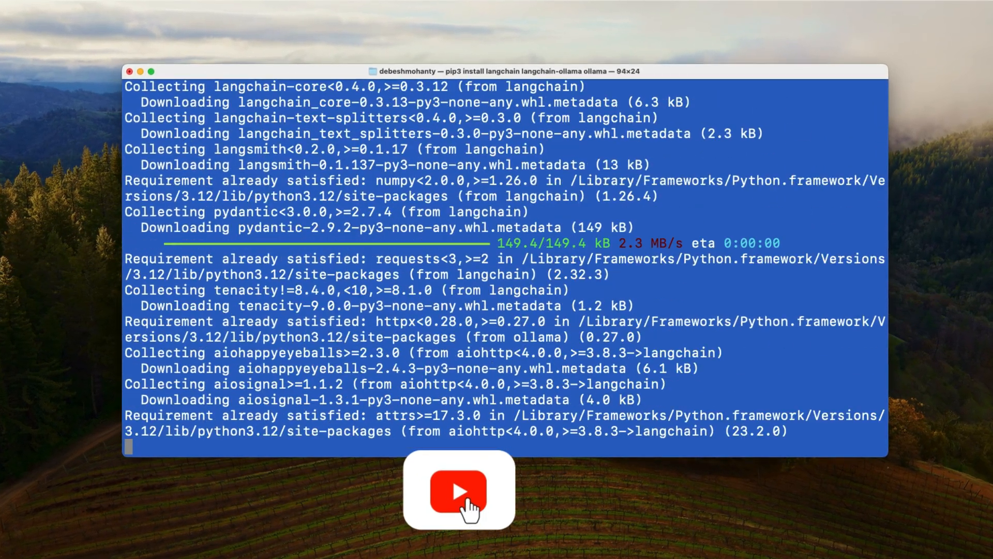
pyautogui.click(457, 494)
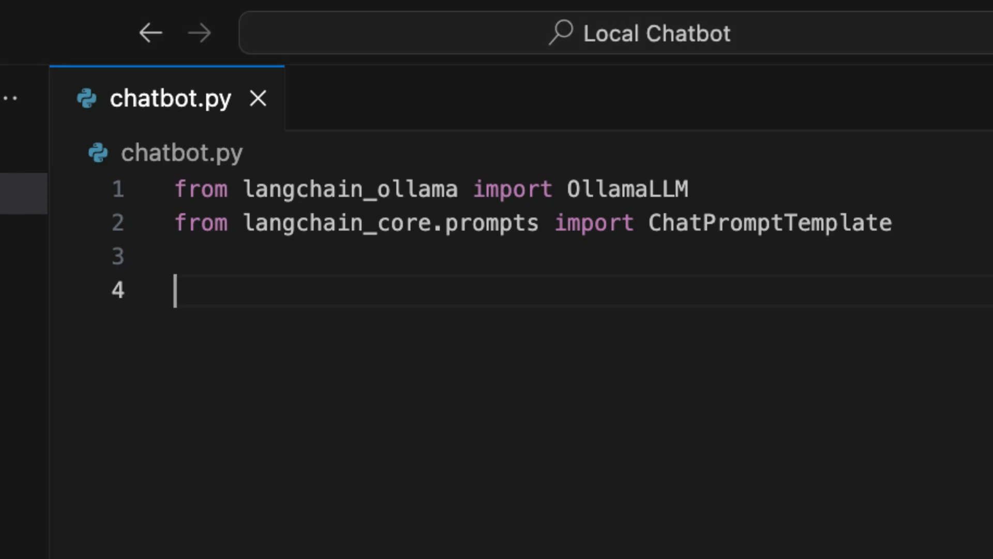
# Write model = OllamaLLM(model = "llama3.2") in chatbot.py.
pyautogui.write('model')
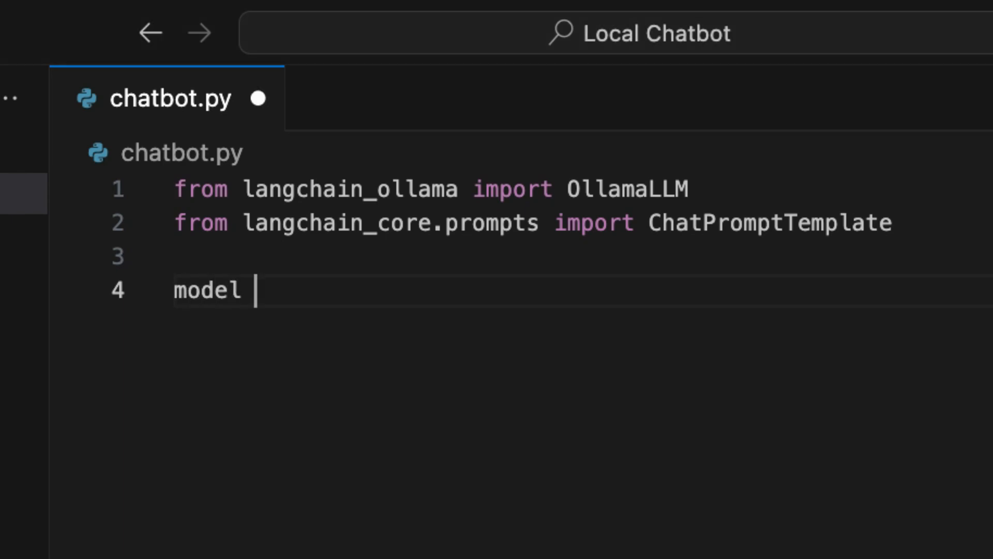
pyautogui.write('=')
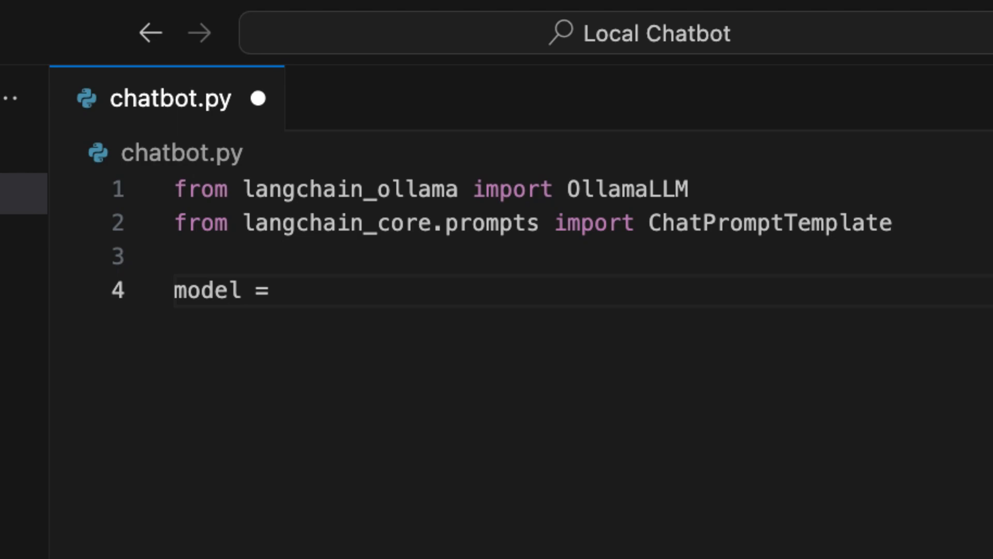
pyautogui.write('OllamaLLM')
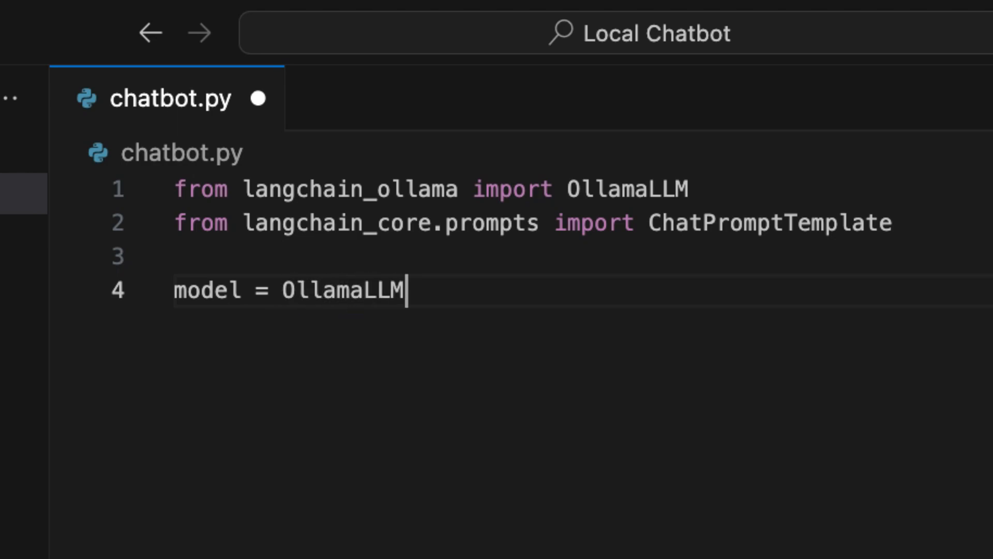
pyautogui.write('(mode)')
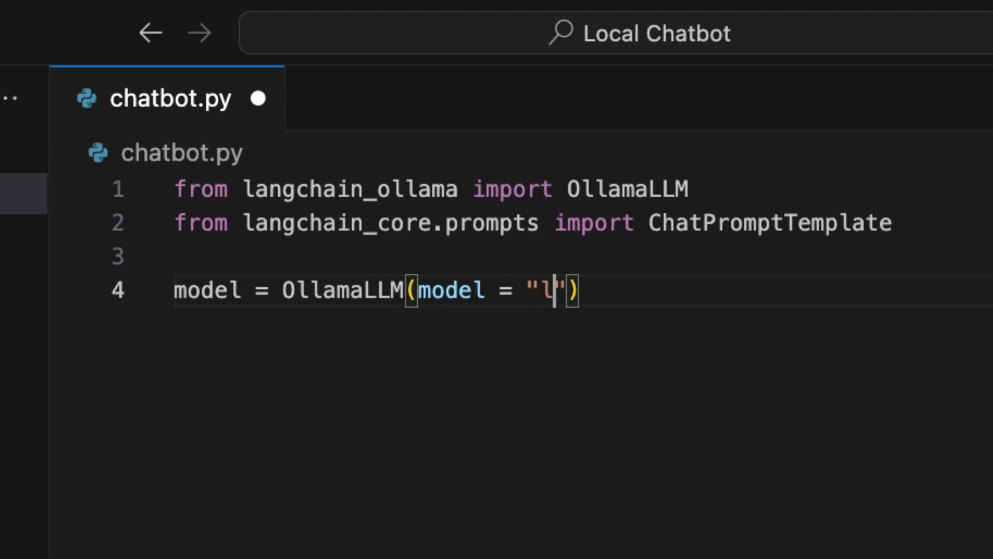
pyautogui.write('lama3.2')
pyautogui.click(584, 255)
pyautogui.write('t')
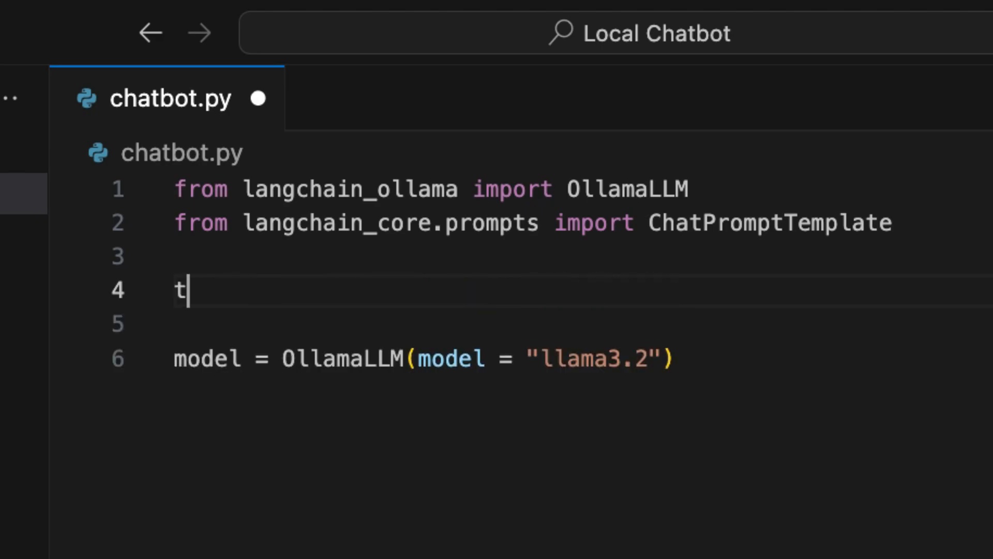
# Write a triple-quoted template: "Answer the question below", Question: {question}, Answer:.
pyautogui.write('emplate =')
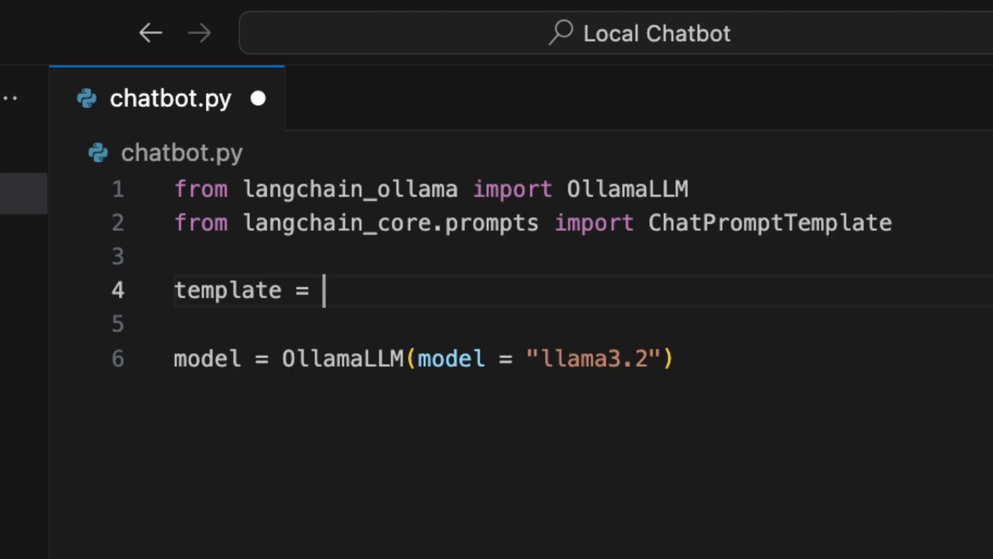
pyautogui.write('"""')
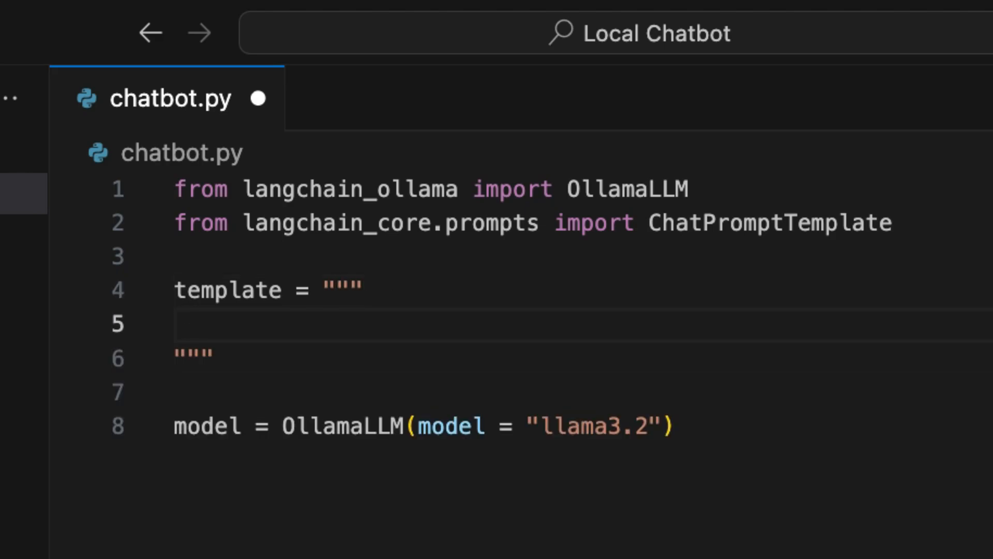
pyautogui.write('A')
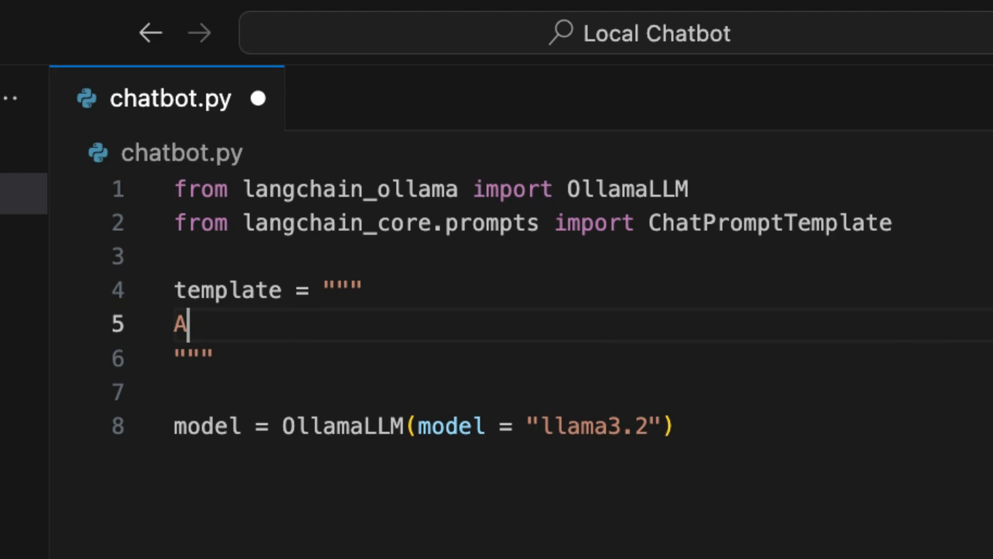
pyautogui.write('nswer the')
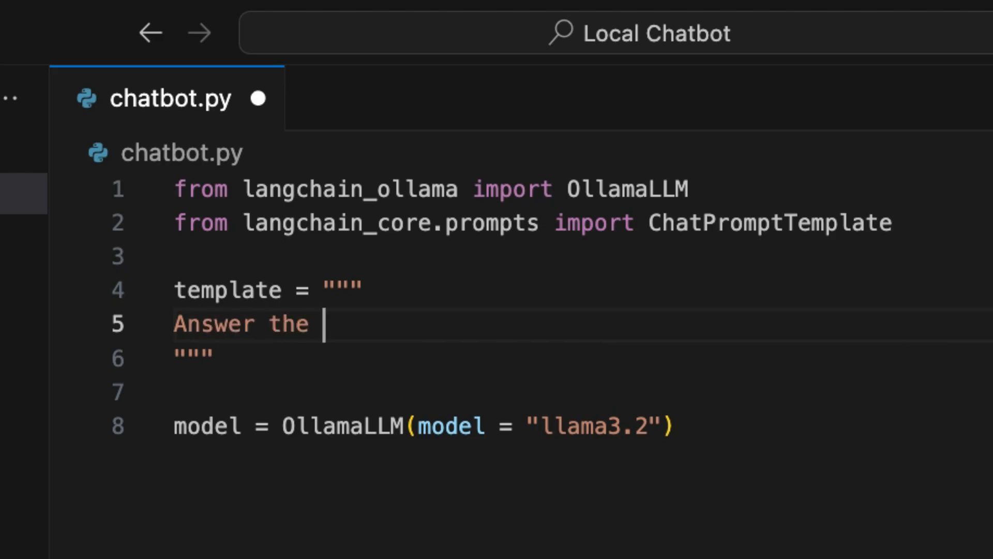
pyautogui.write('question bel')
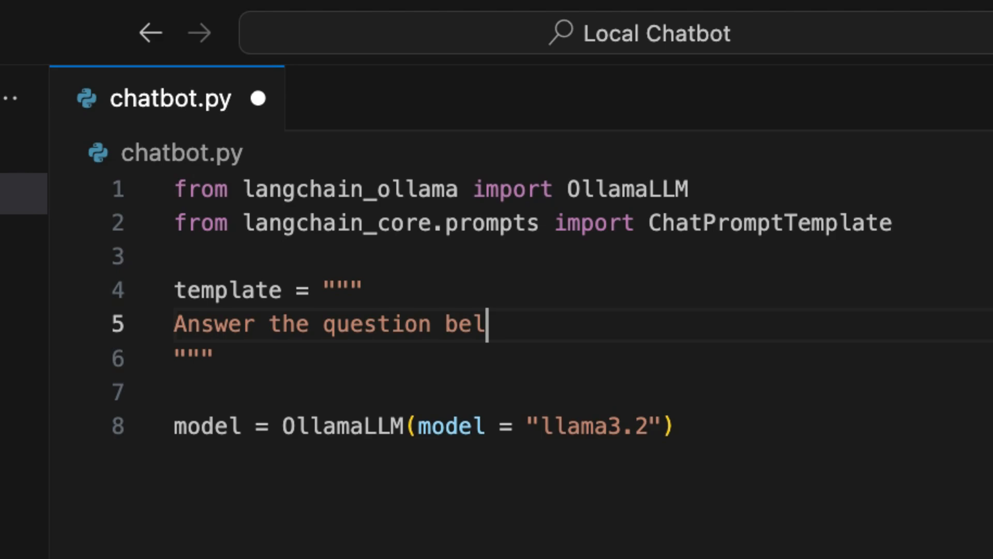
pyautogui.write('ow.')
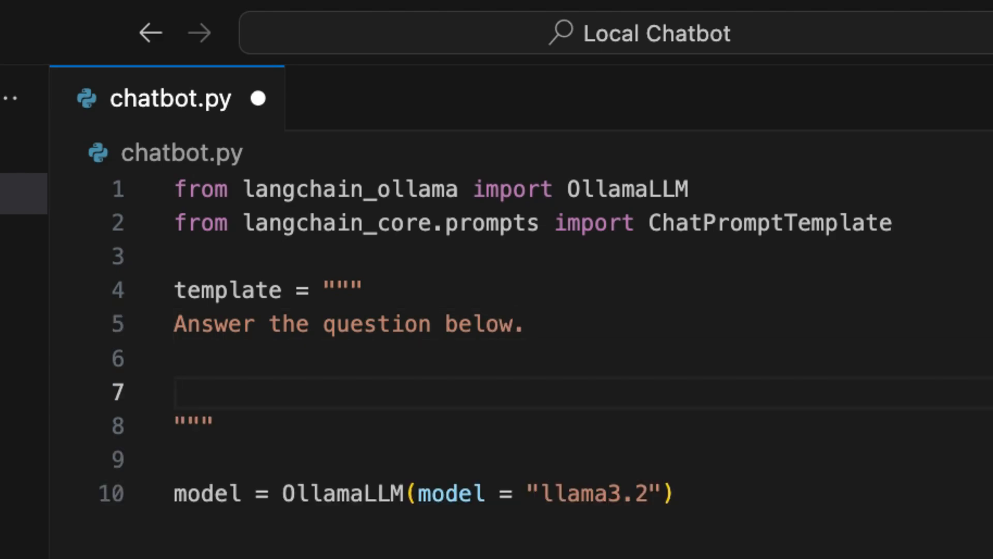
pyautogui.write('Question')
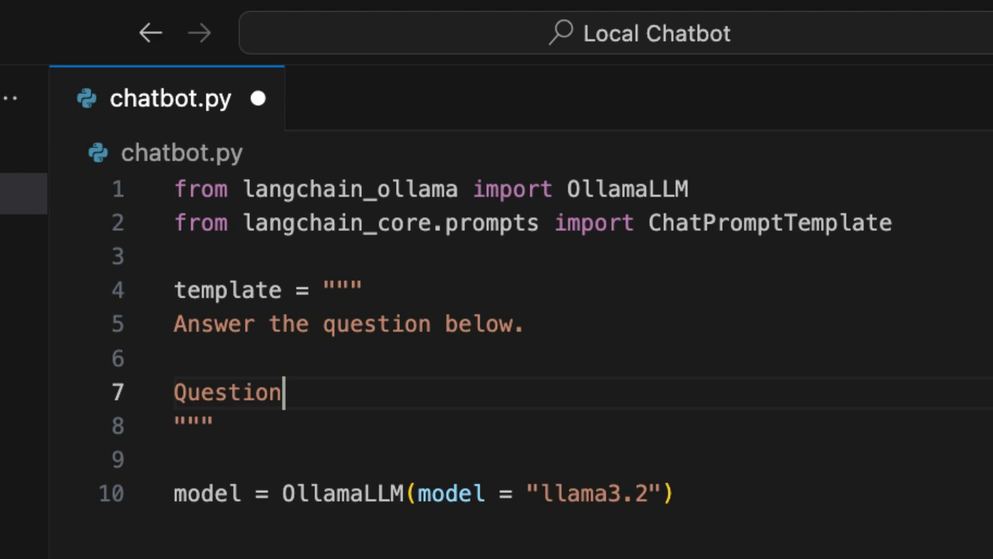
pyautogui.write(': {}')
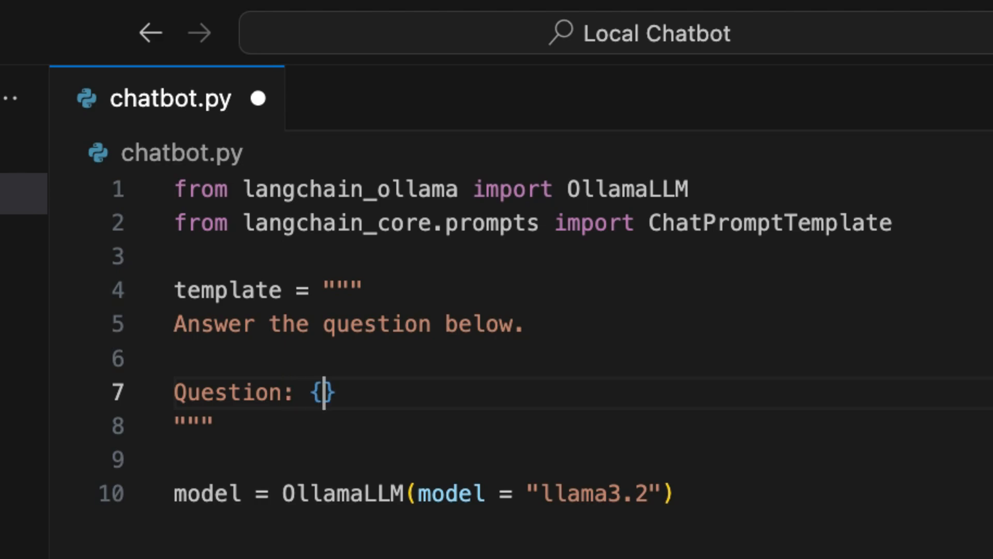
pyautogui.write('question')
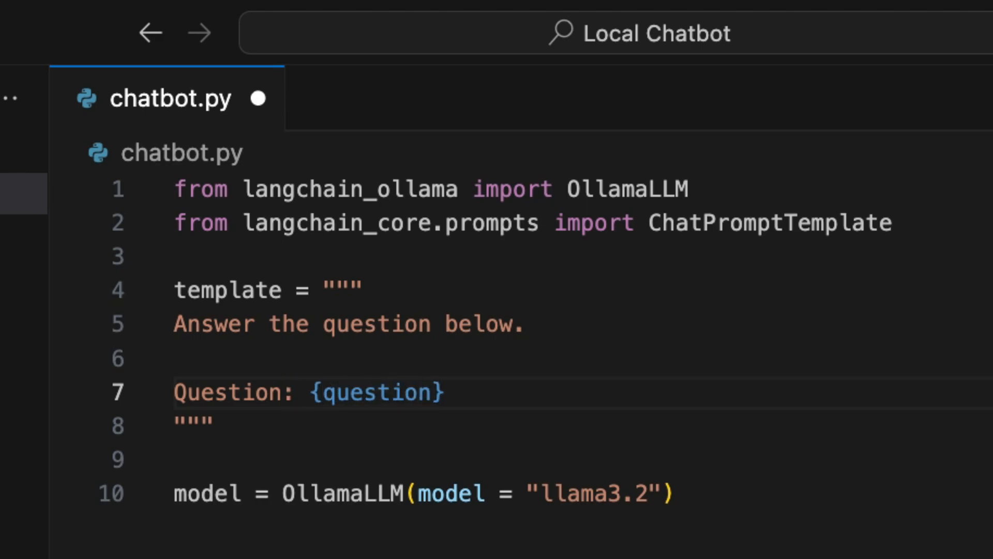
pyautogui.write('Answer')
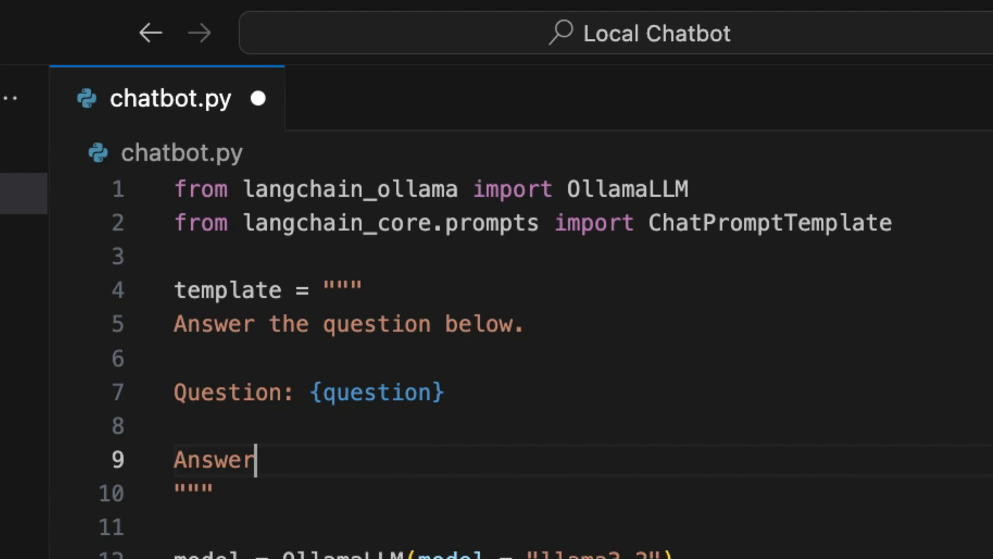
pyautogui.write(':')
pyautogui.write('prom')
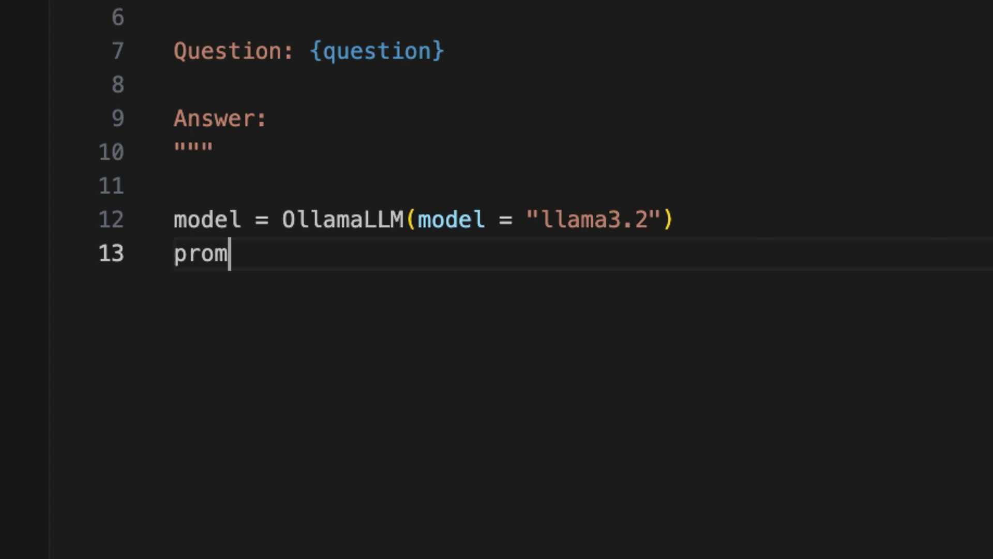
# Build prompt = ChatPromptTemplate.from_template(template).
pyautogui.write('pt = ChatProm')
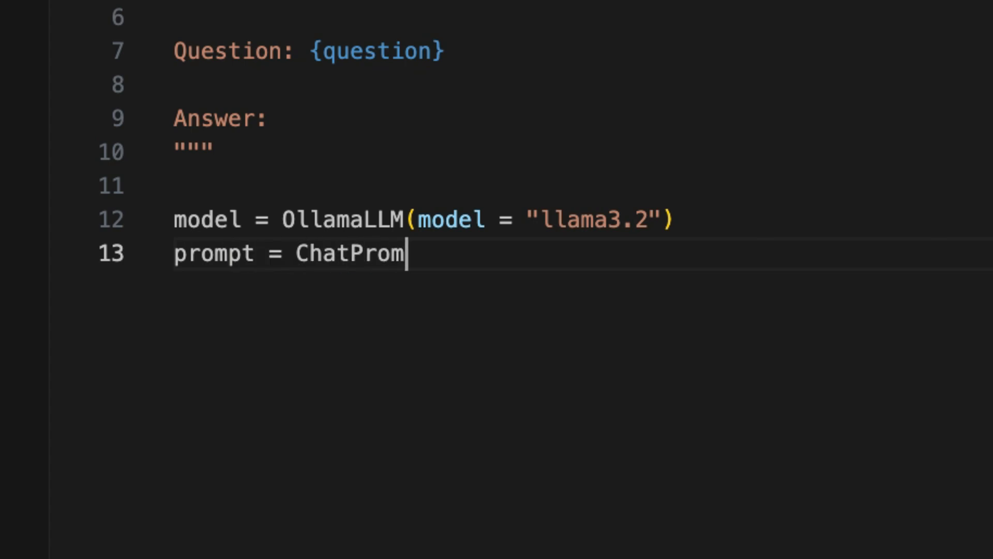
pyautogui.write('tTemplate.')
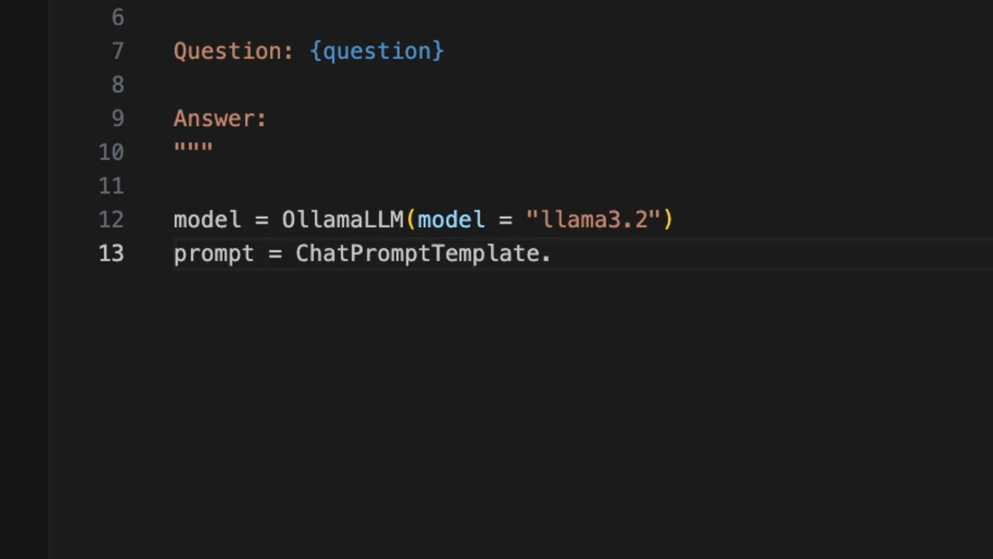
pyautogui.write('from_template(template')
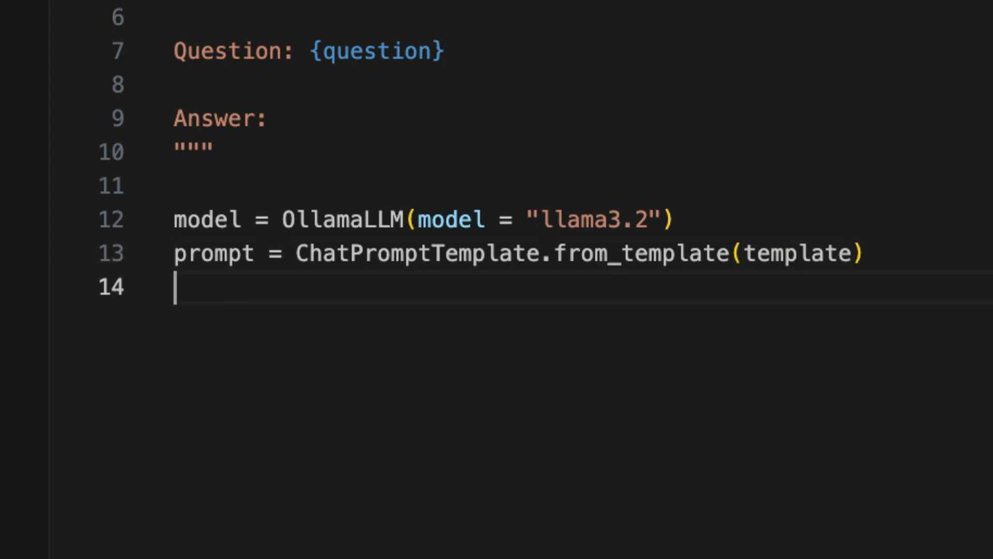
# Add chain = prompt | model and my_message = "Hello. How are you doing?".
pyautogui.write('chain')
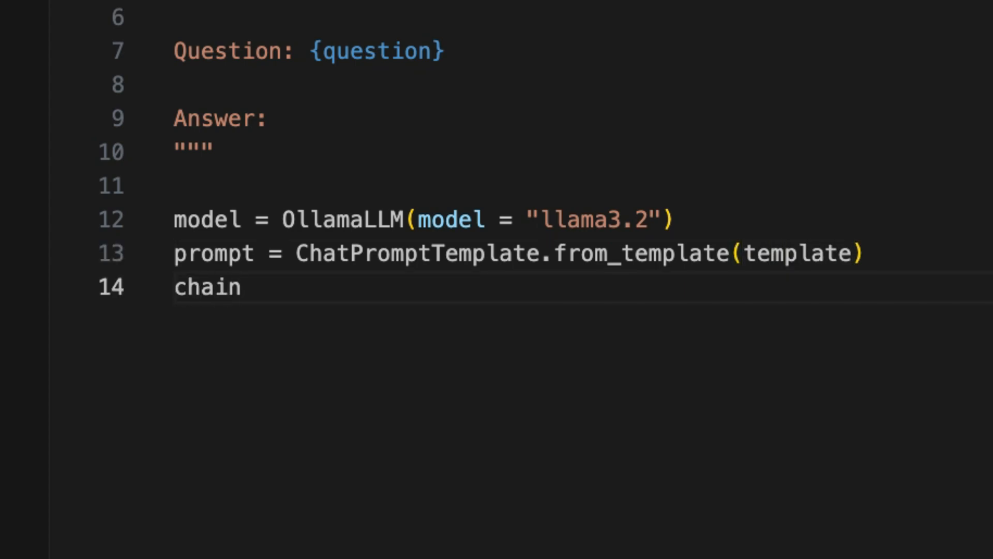
pyautogui.write('= pro')
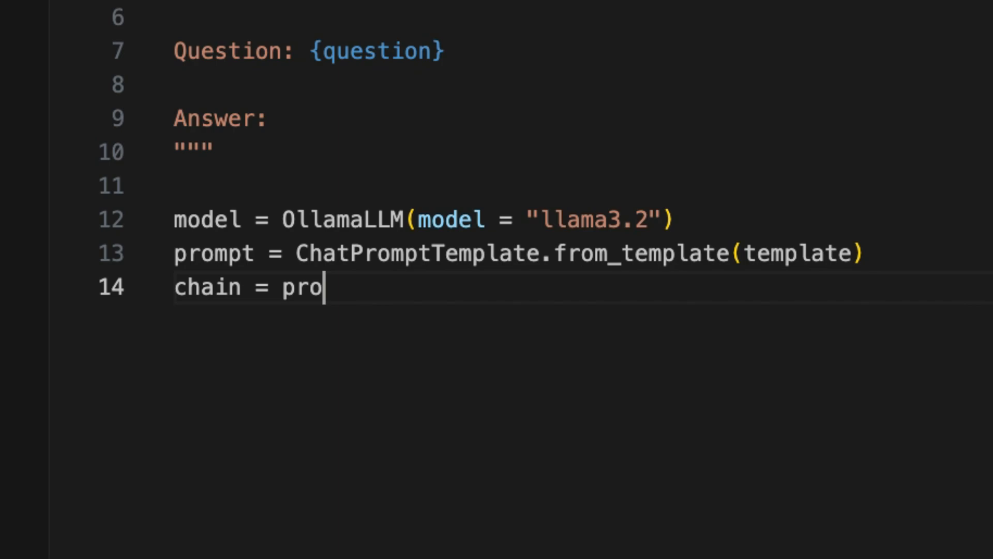
pyautogui.write('mpt | mo')
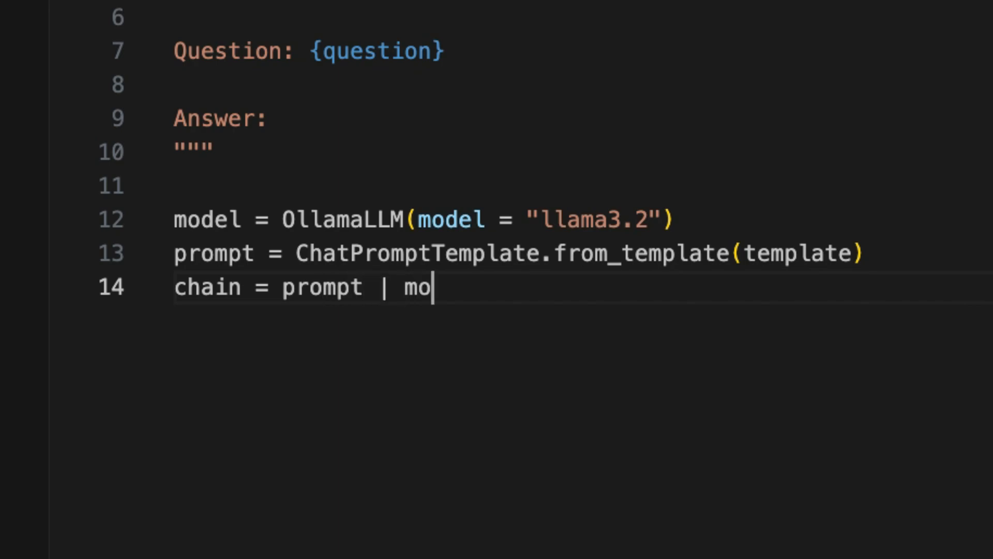
pyautogui.write('del')
pyautogui.write('m')
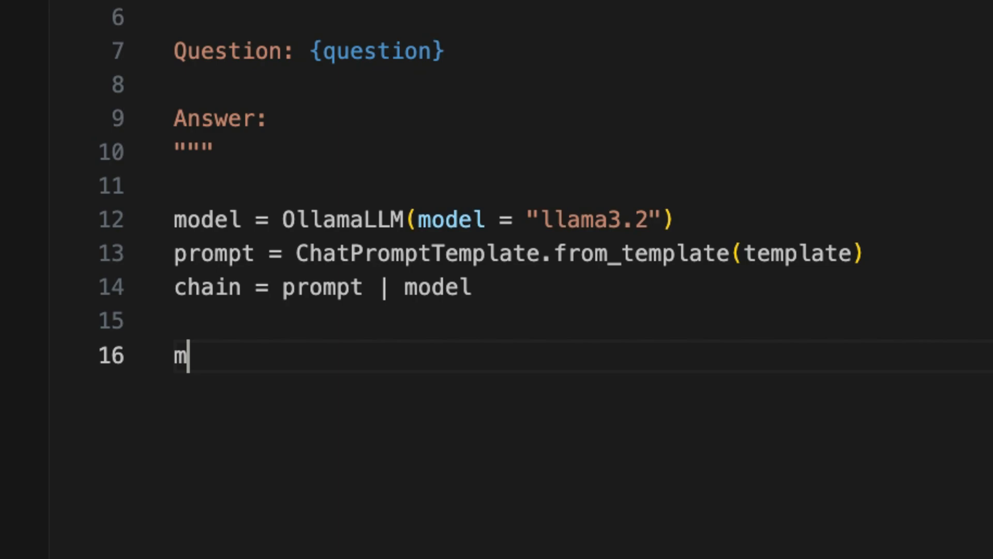
pyautogui.write('y_message')
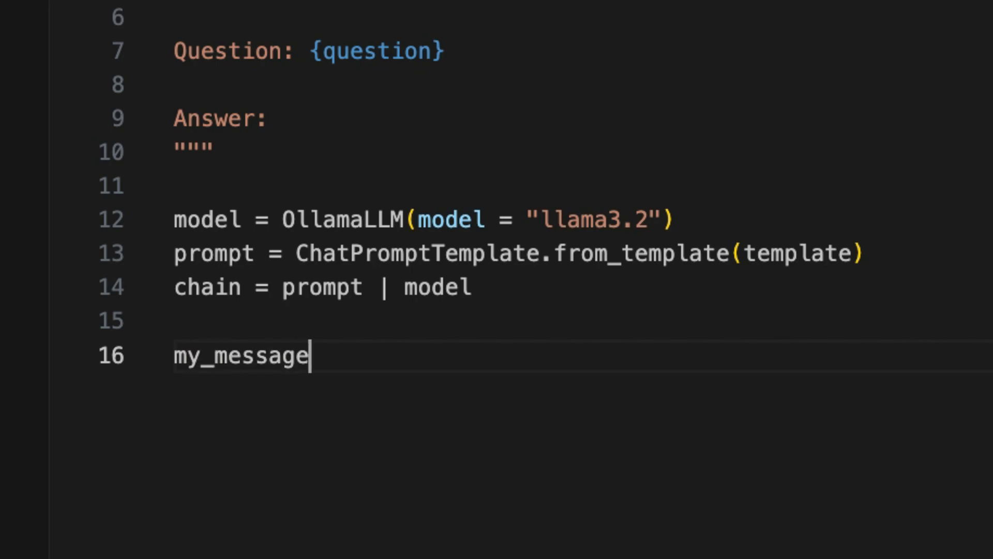
pyautogui.write('= "H"')
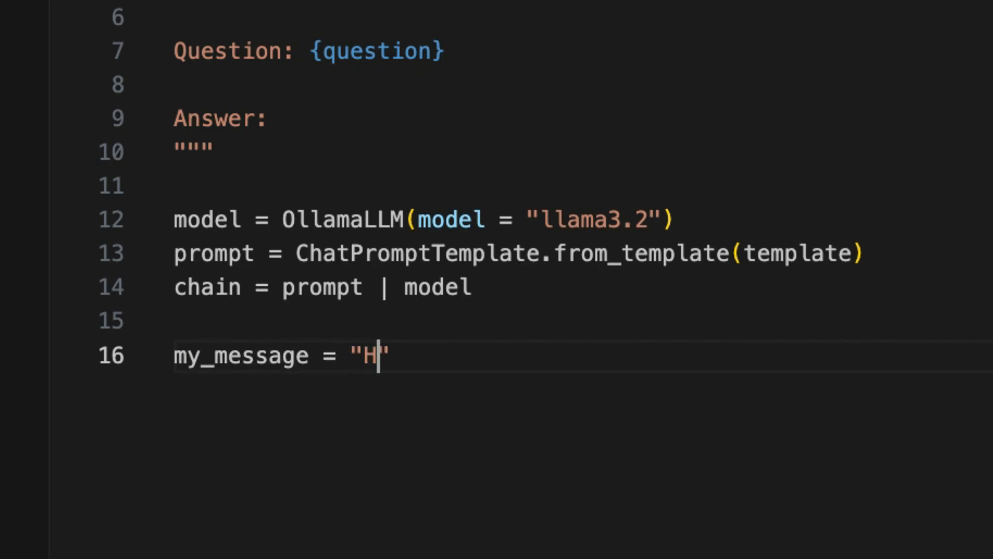
pyautogui.write('ello. Ho')
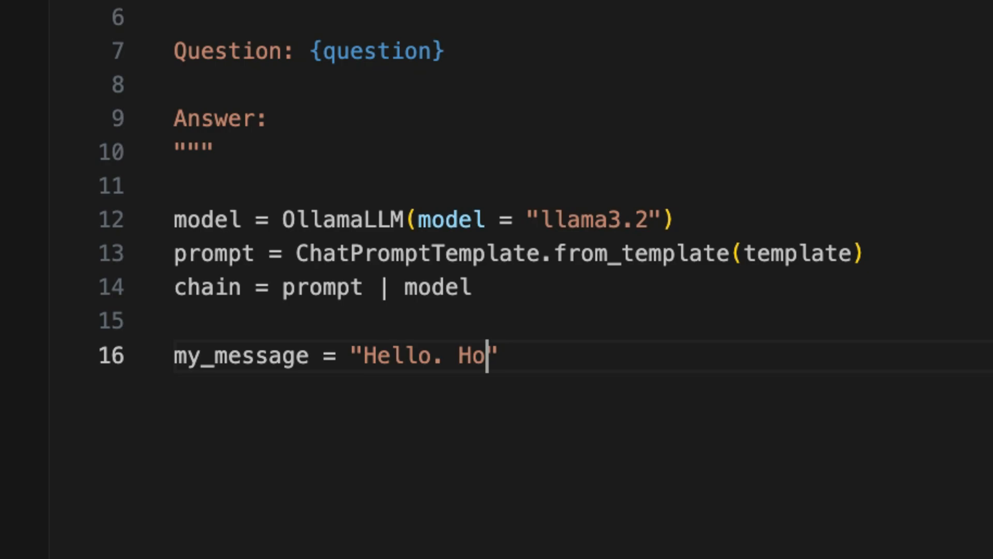
pyautogui.write('w are you doing?')
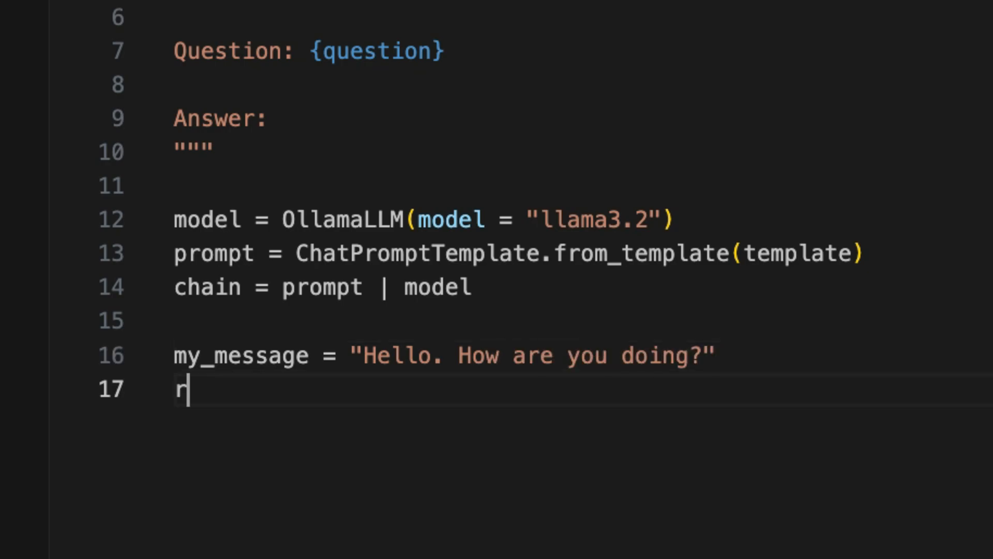
# Invoke the chain with {"question": my_message} into result and print it.
pyautogui.write('esult = chain.invoke({""')
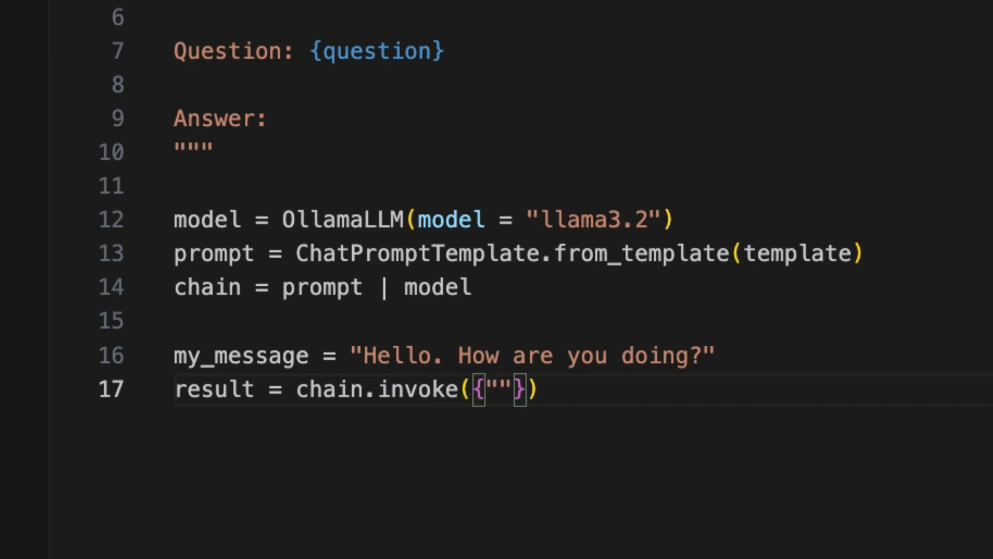
pyautogui.write('question": my_message')
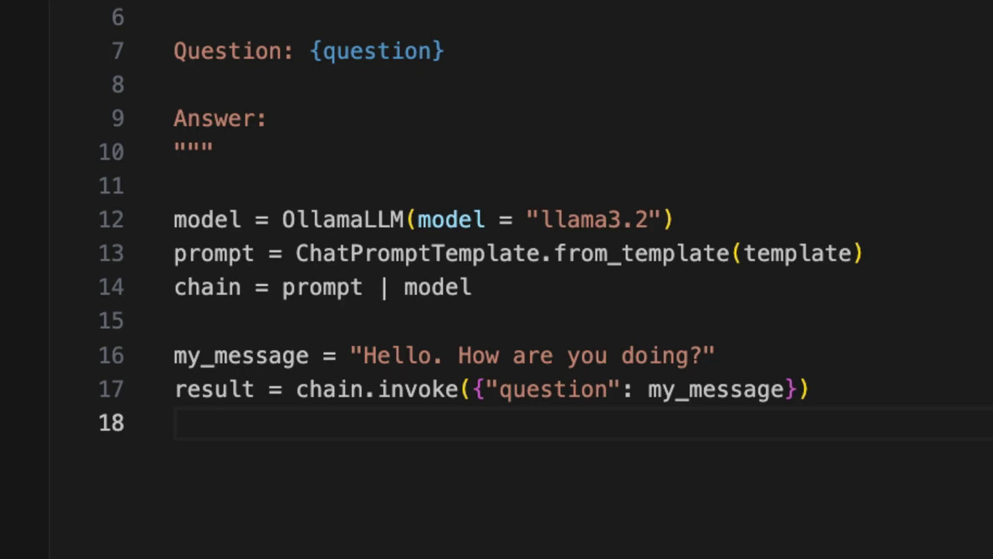
pyautogui.write('print(result)')
pyautogui.write('python3')
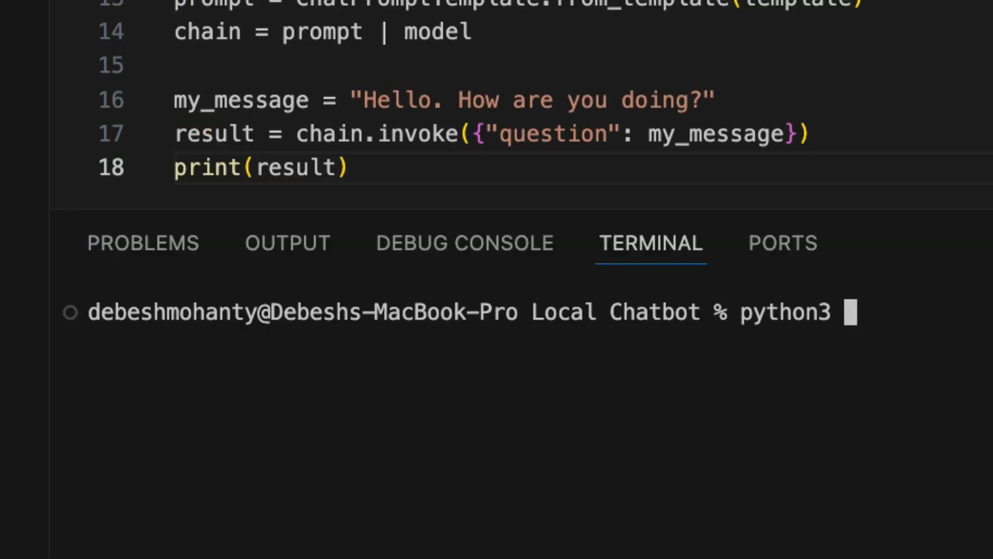
# Run python3 chatbot.py in the integrated terminal.
pyautogui.write('chatbot.py')
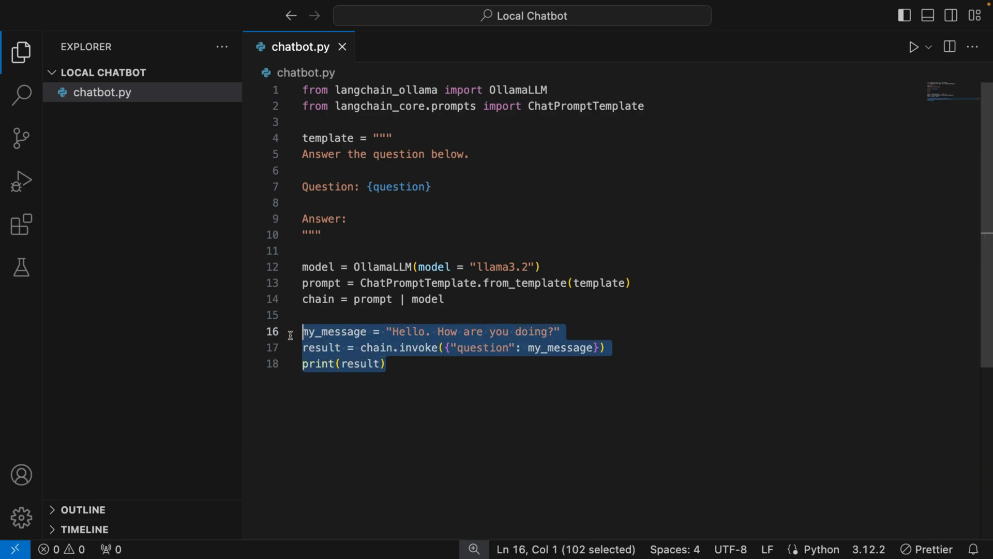
# Replace the test lines with def handle_conversation printing 'Ask me anything! Type 'exit' to quit'.
pyautogui.press('Delete')
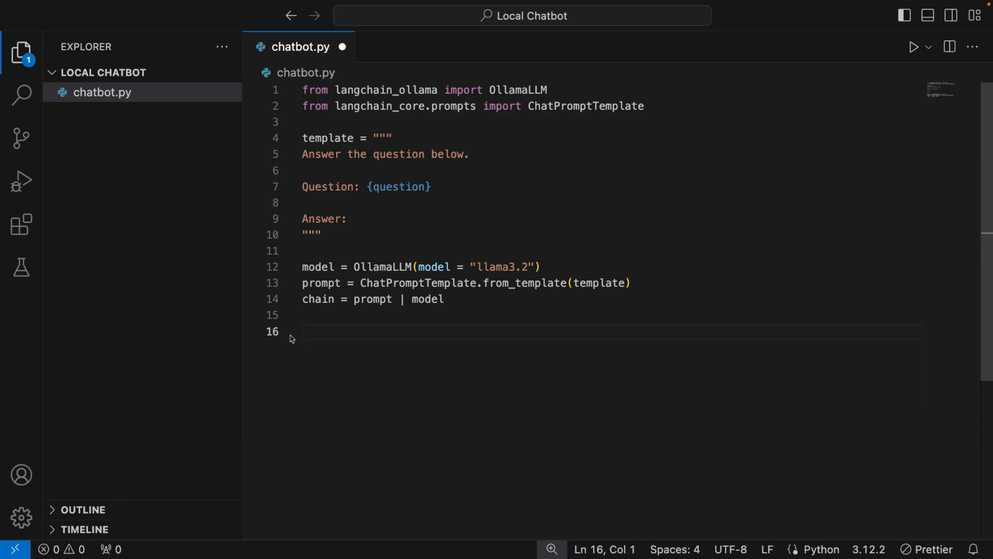
pyautogui.write('def handle_c')
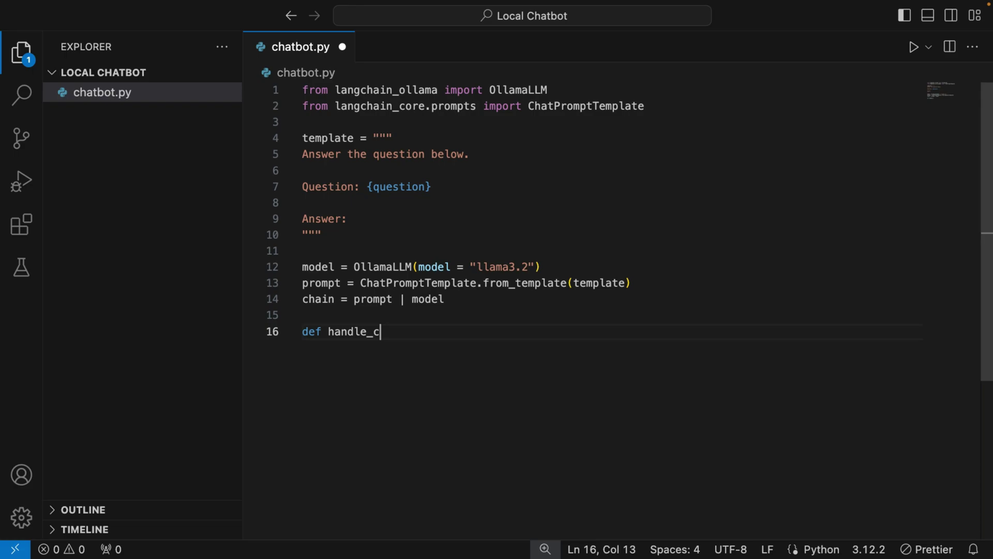
pyautogui.write('onversation():')
pyautogui.write('print("')
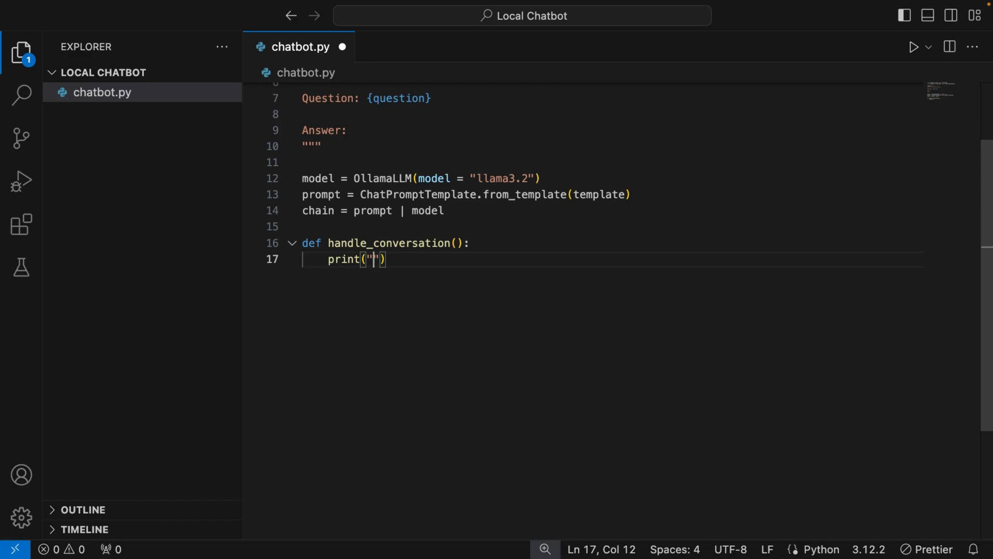
pyautogui.write('Ask me any')
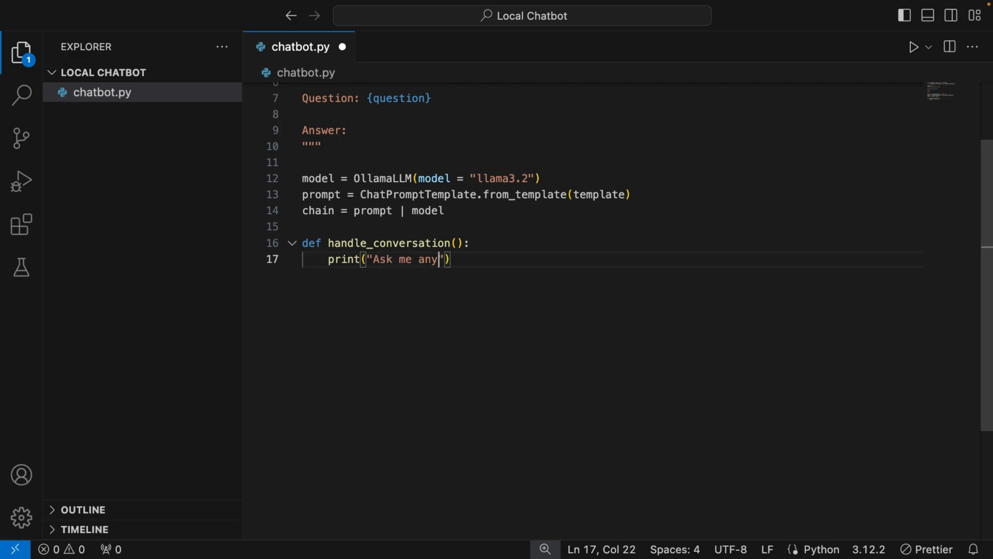
pyautogui.write('thing! Ty')
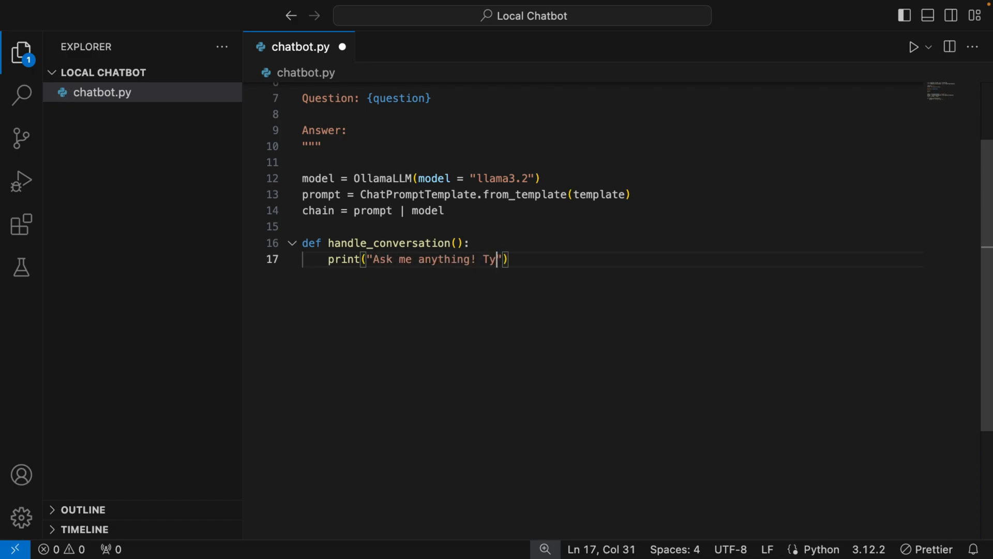
pyautogui.write("pe 'ex")
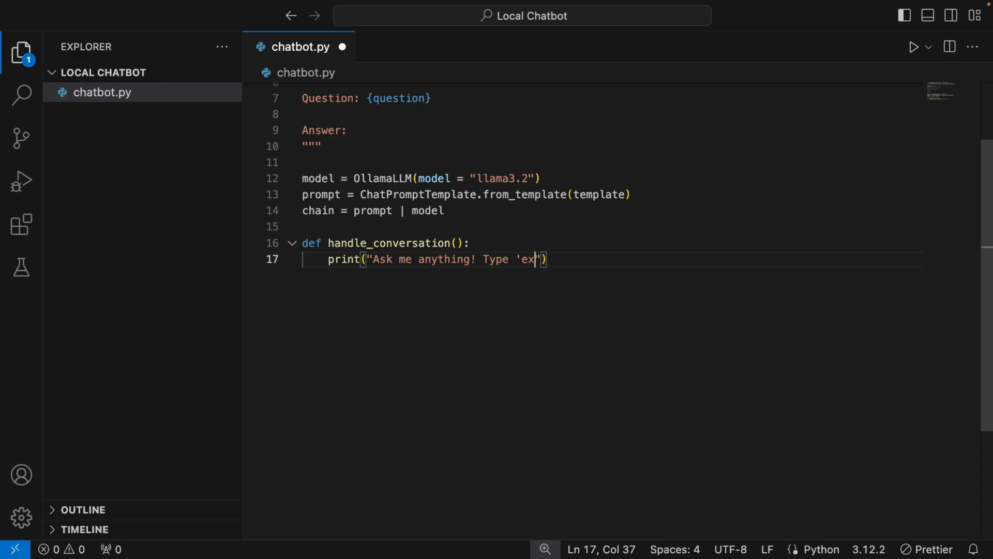
pyautogui.write("it' to quit")
pyautogui.write('while True:')
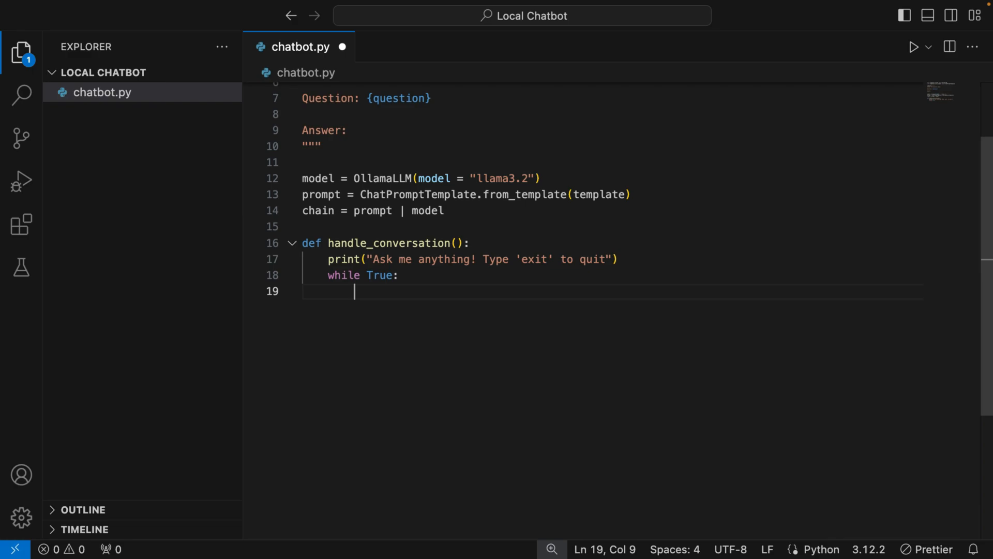
# Read user_input = input("You: ") in the loop and check user_input.lower() == "exit".
pyautogui.write('use')
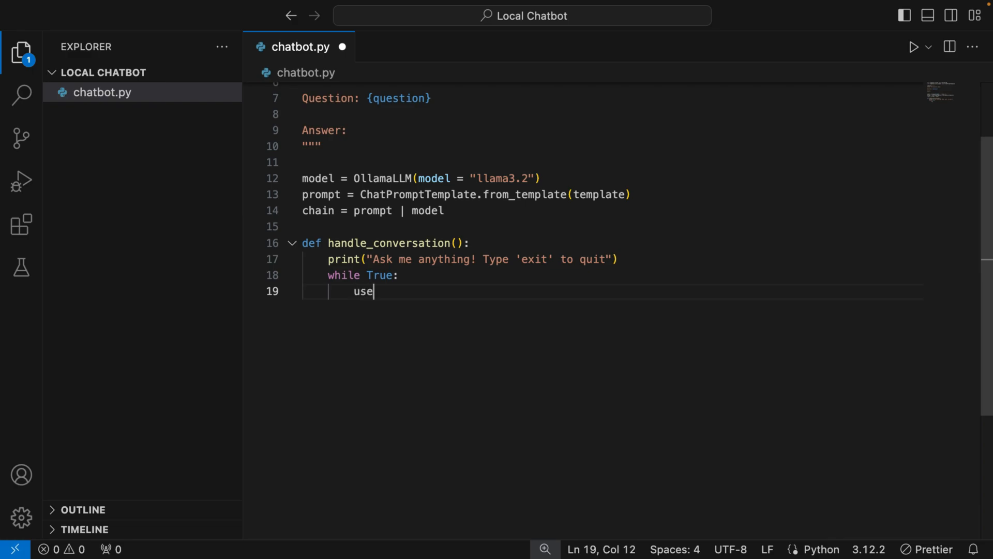
pyautogui.write('r_input')
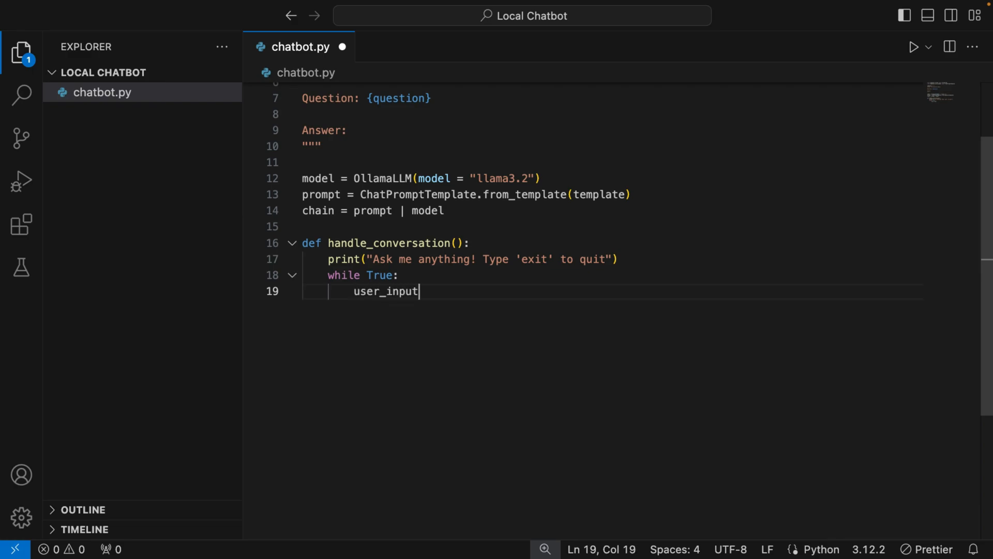
pyautogui.write('= input(')
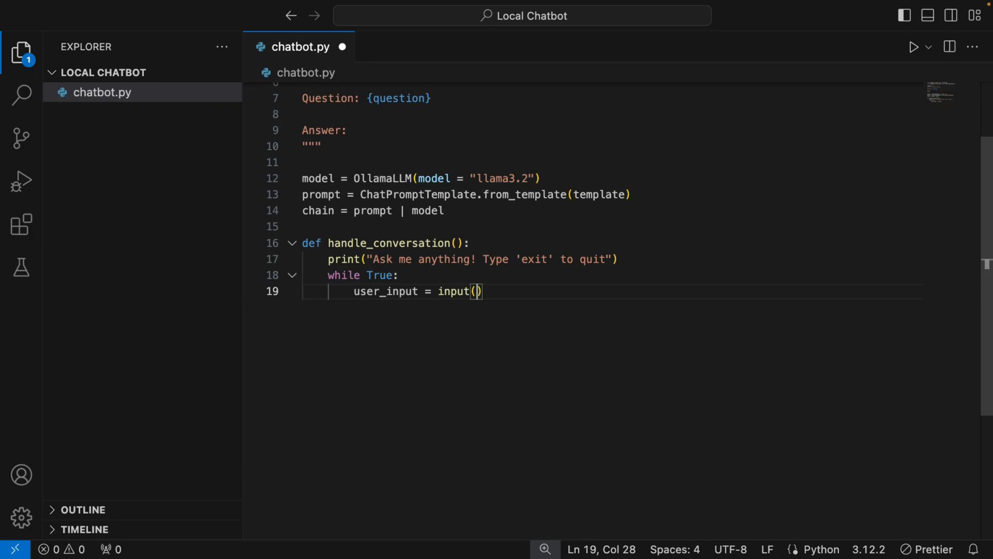
pyautogui.write('"You:')
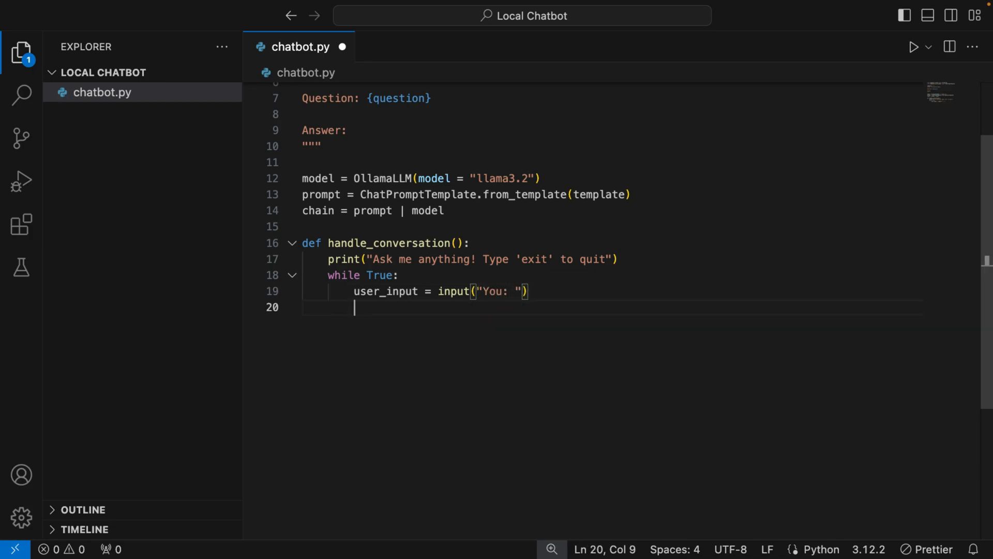
pyautogui.write('if user_in')
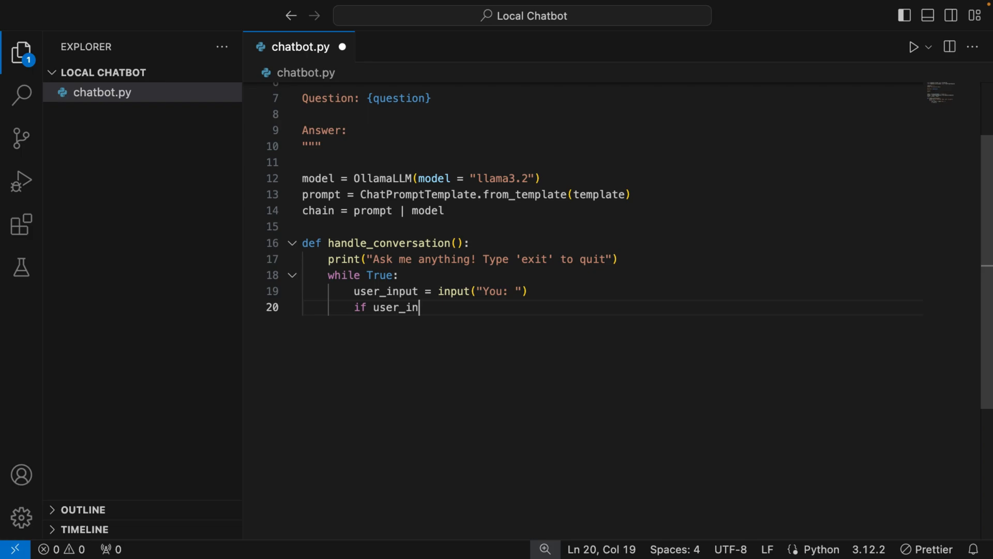
pyautogui.write('put.lowe')
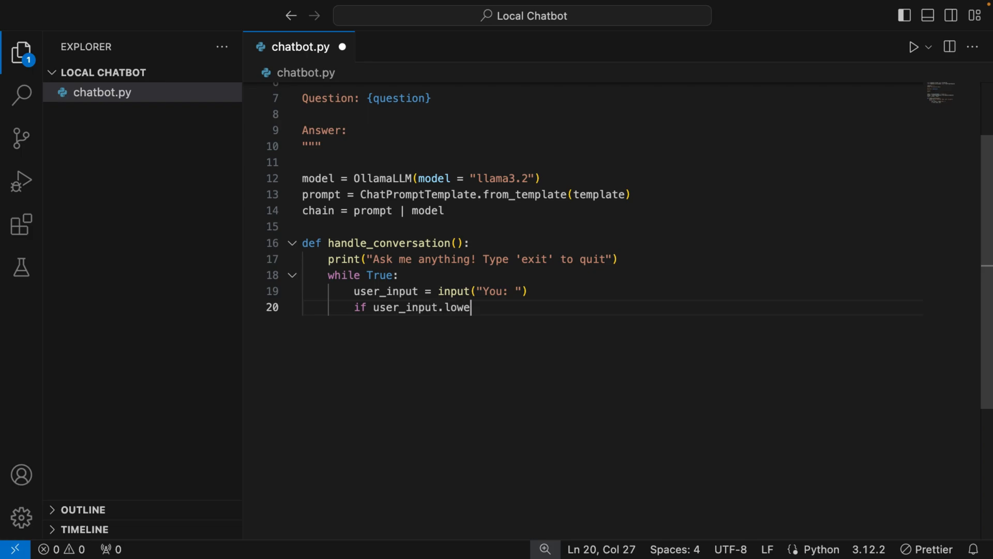
pyautogui.write('r() ==')
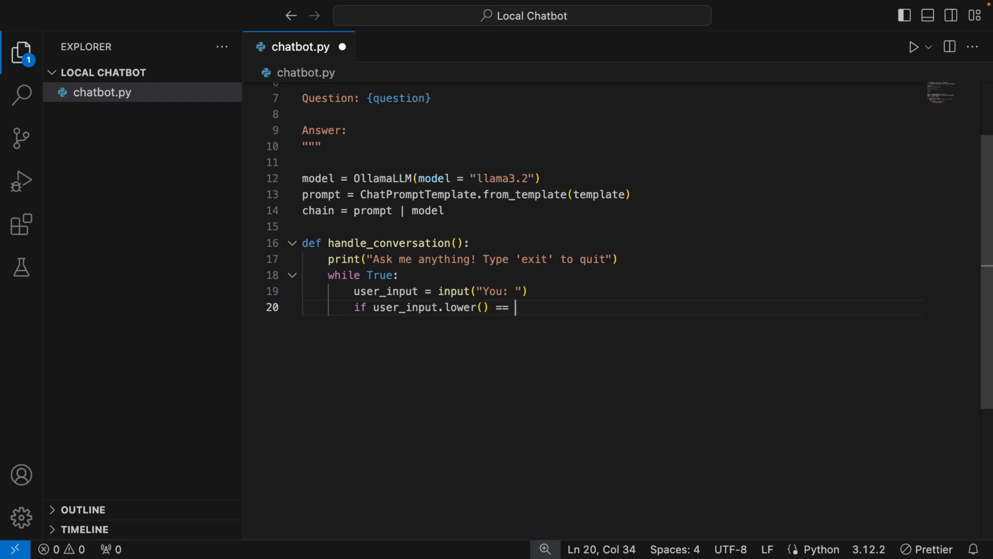
pyautogui.write('"exit":')
pyautogui.write('break')
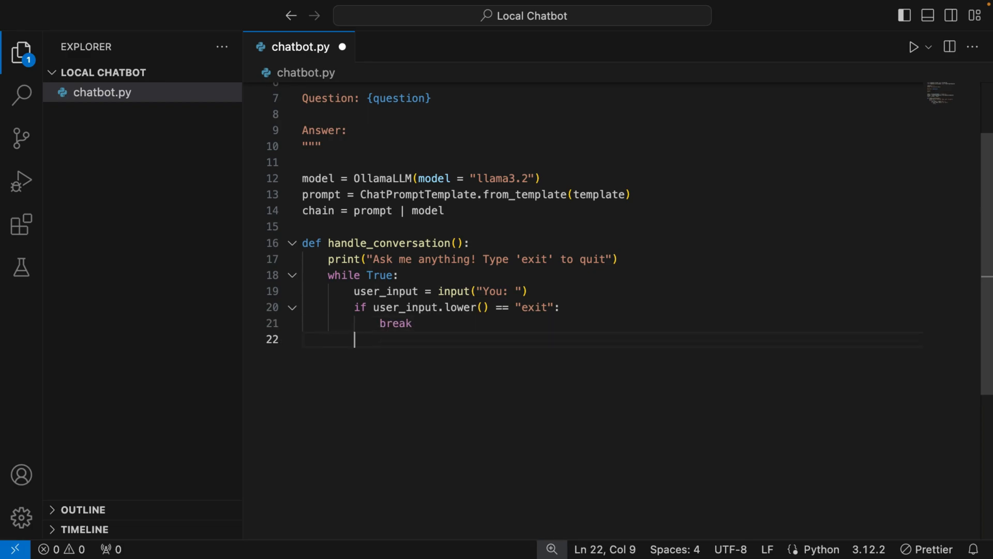
# Invoke the chain with {"question": user_input} and print("Bot: ", result) in the loop.
pyautogui.write('result =')
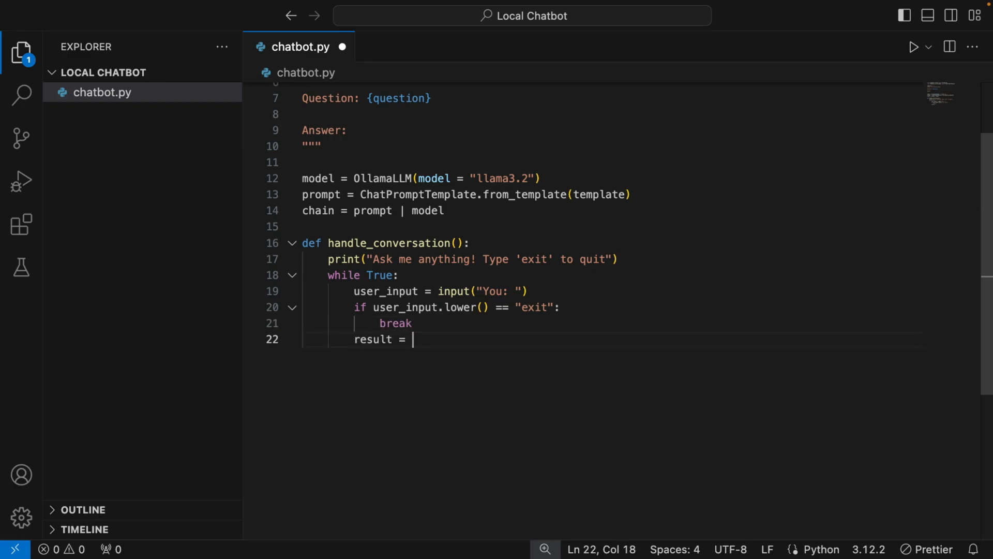
pyautogui.write('chain.invoke({"q"')
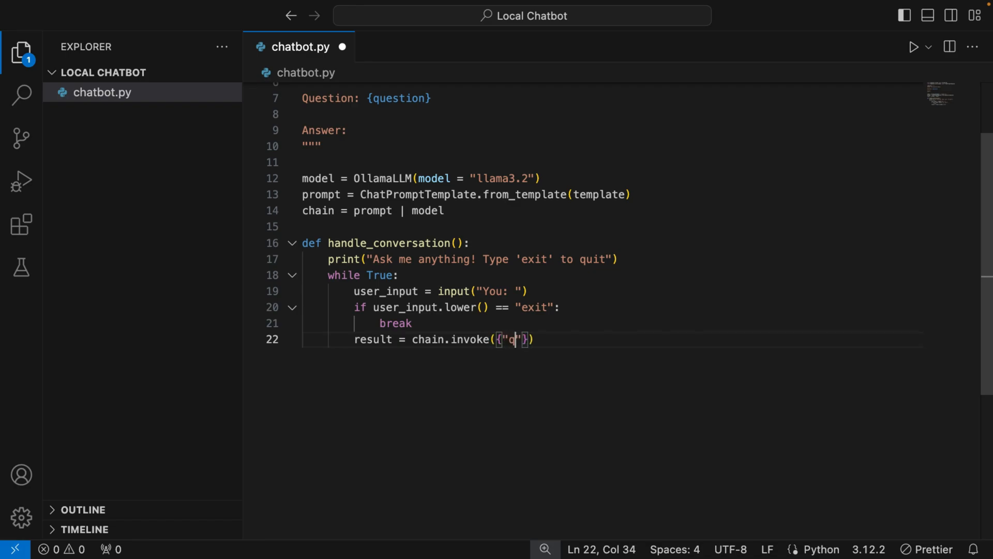
pyautogui.write('uestion')
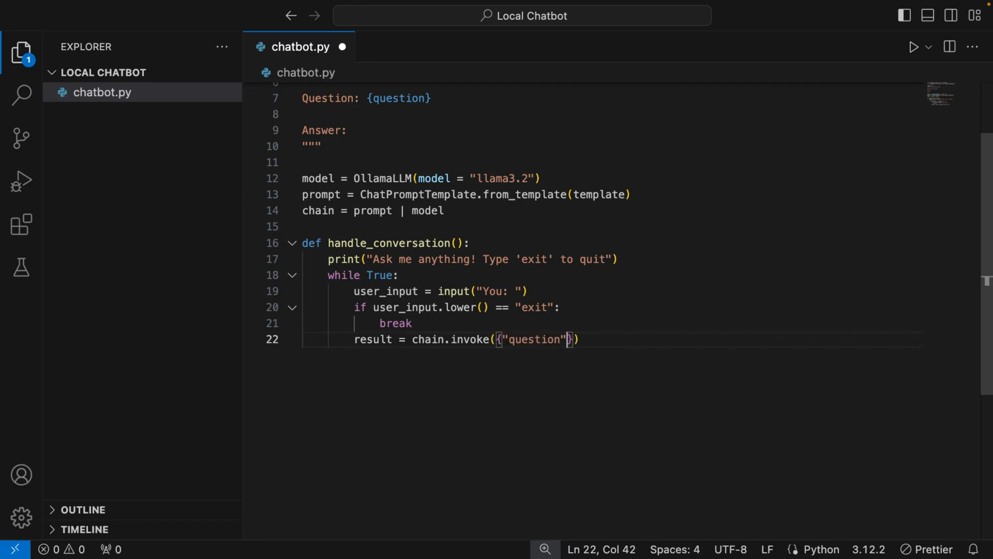
pyautogui.write(': user_input')
pyautogui.write('print("Bo')
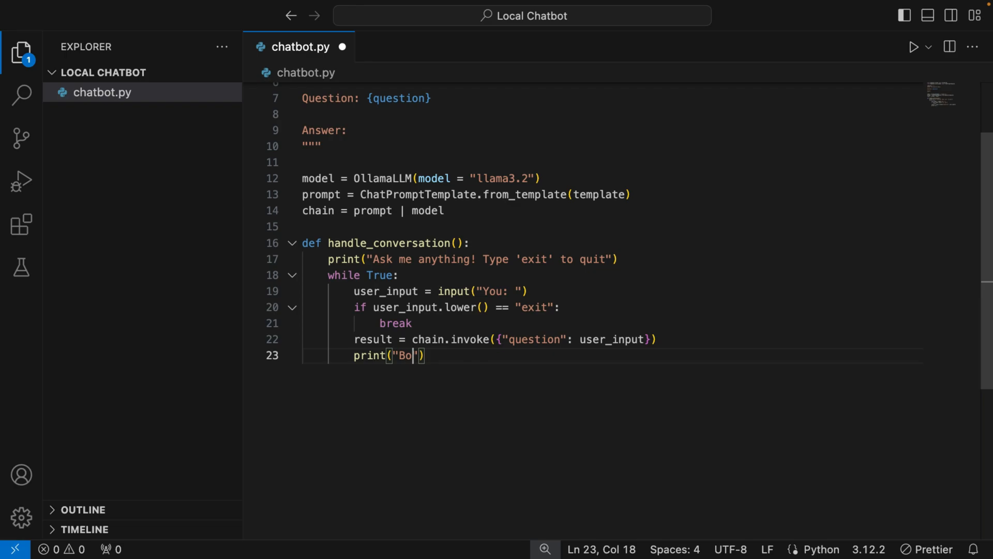
pyautogui.write('t: ", result')
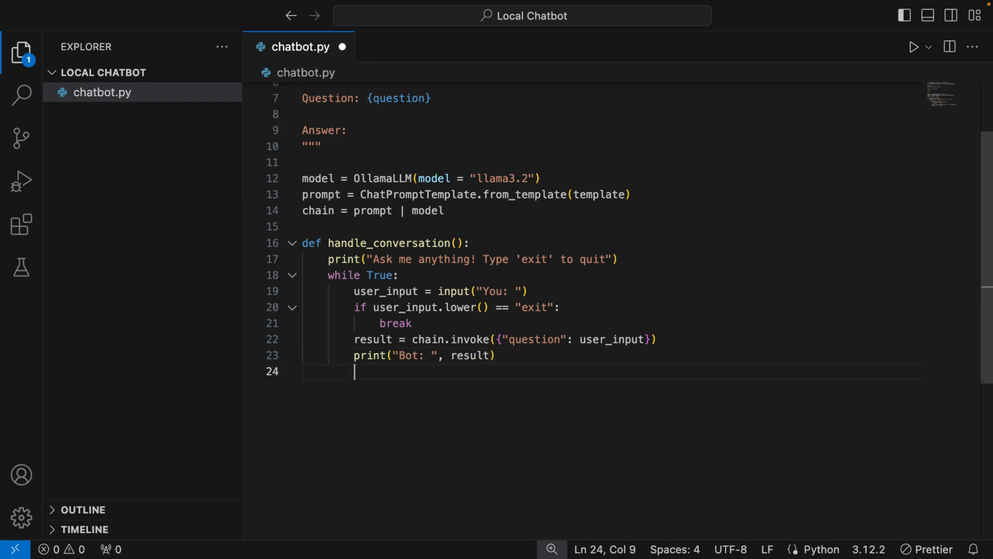
# Add the if __name__ == "__main__" guard calling handle_conversation().
pyautogui.write('if __')
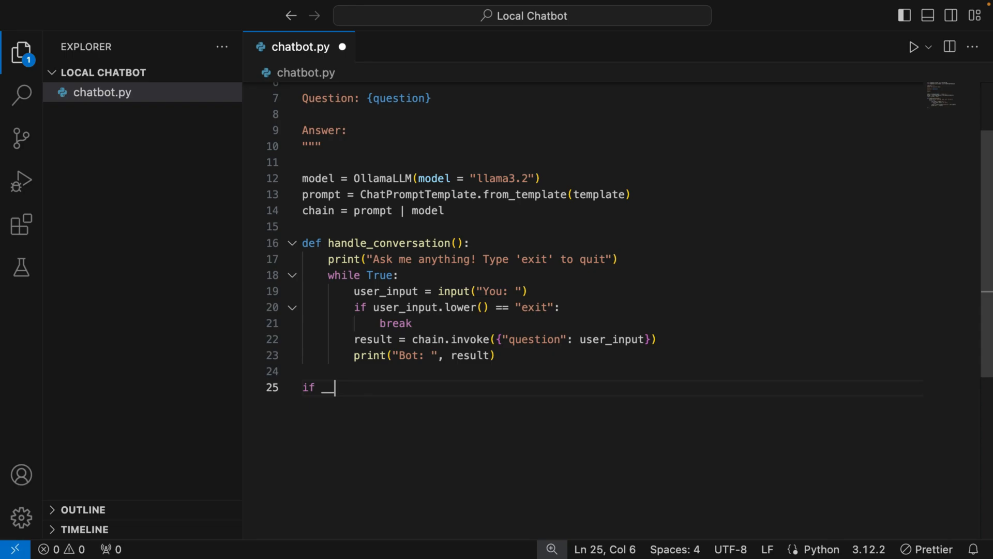
pyautogui.write('_name__ == ""')
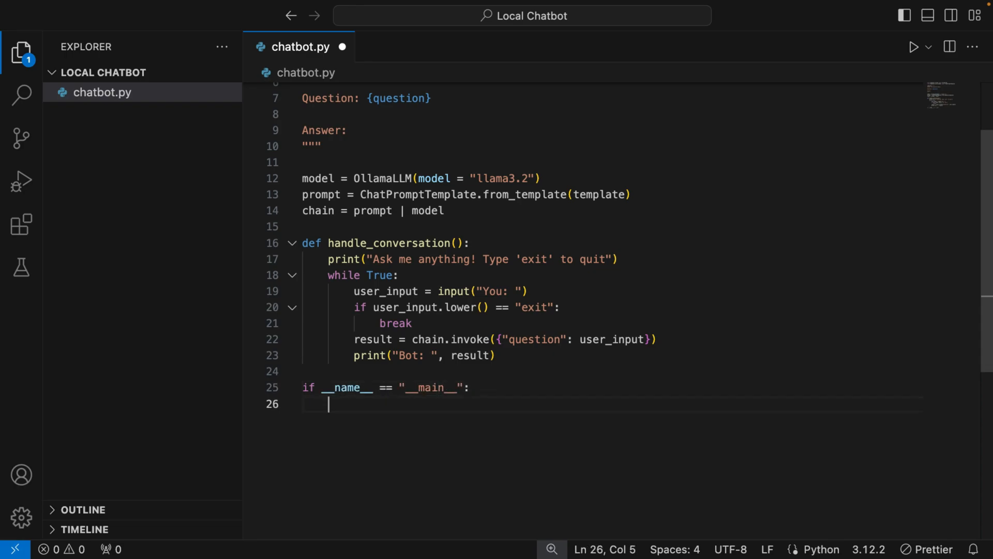
pyautogui.write('handle_conver')
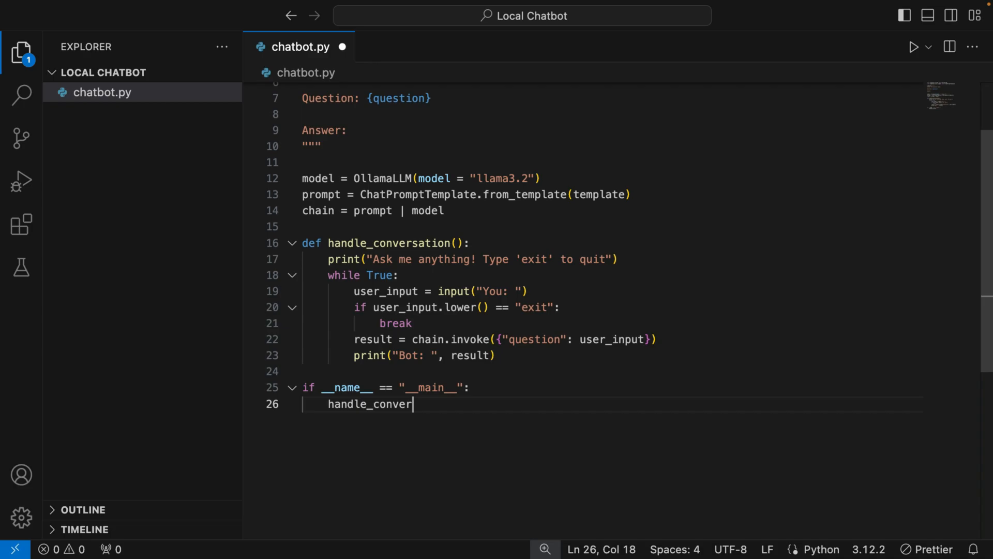
pyautogui.write('sation()')
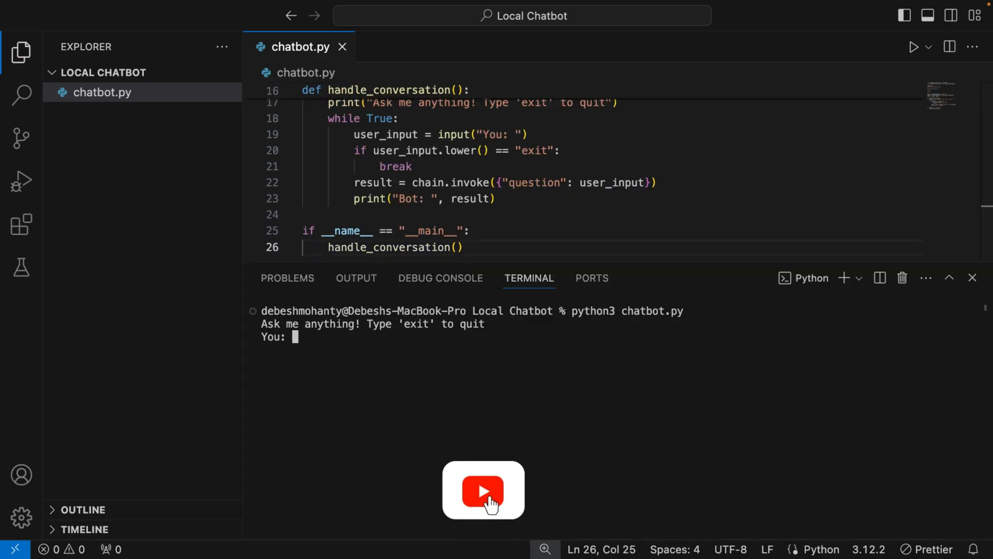
# Say Hello to the running chatbot, then ask for some money management advice.
pyautogui.write('Hello')
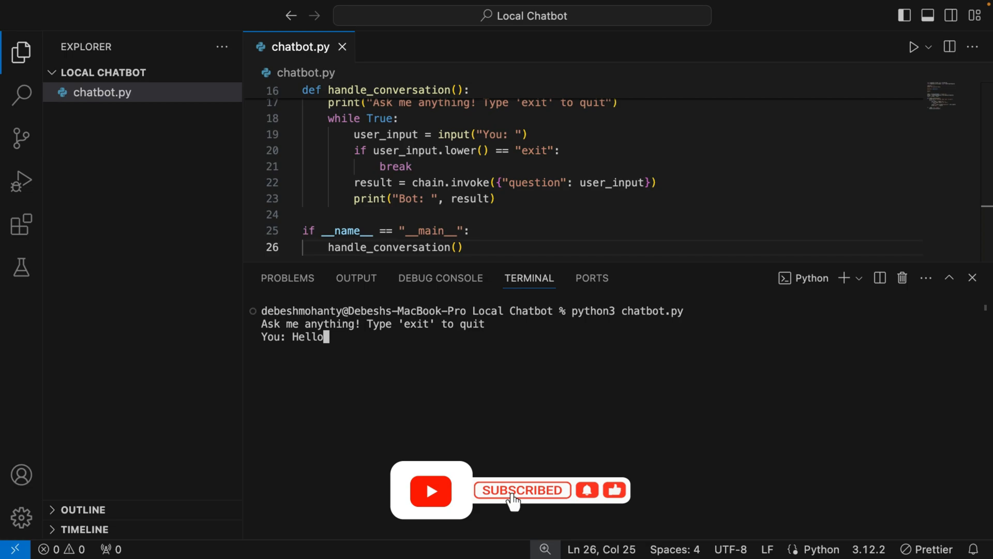
pyautogui.press('Enter')
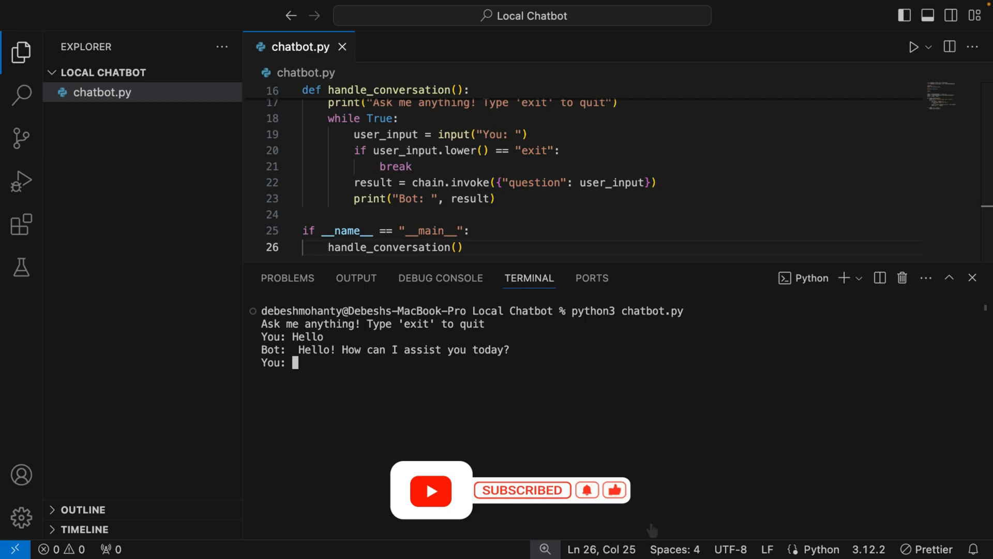
pyautogui.write('I ne')
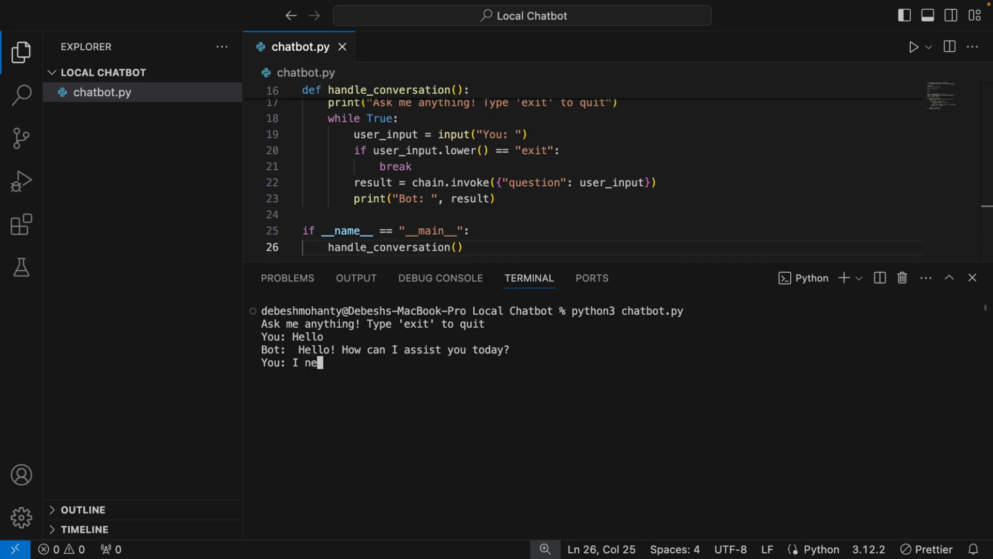
pyautogui.write('ed some money')
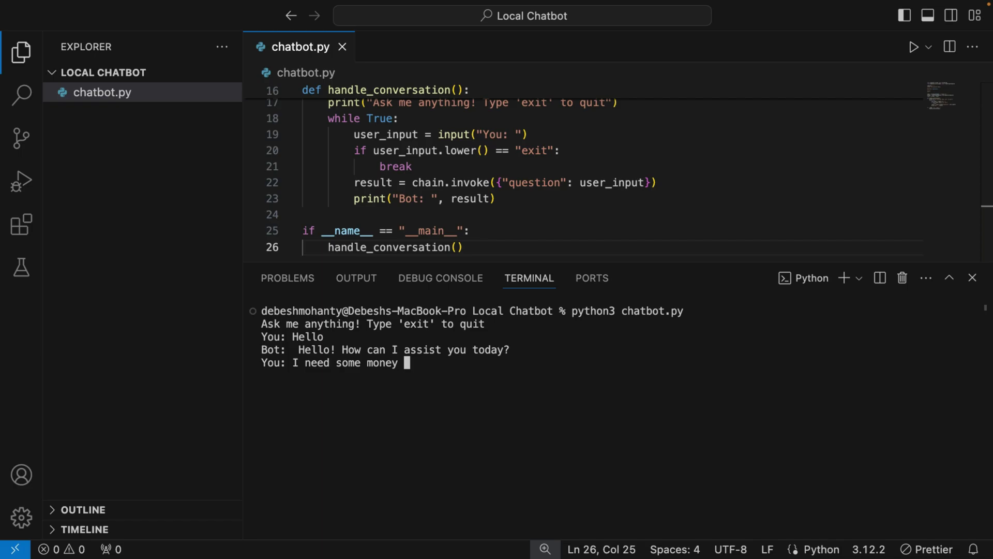
pyautogui.write('management ad')
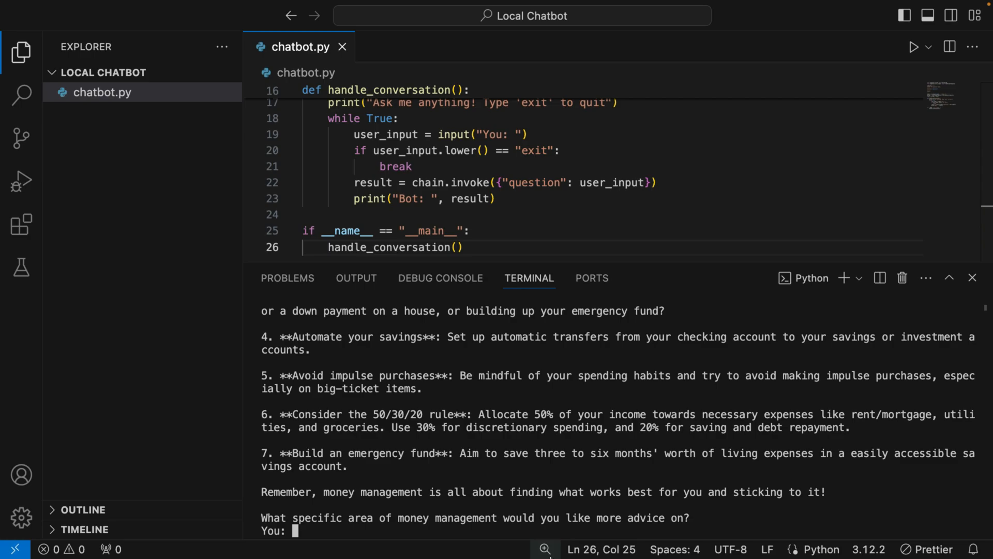
pyautogui.moveTo(559, 532)
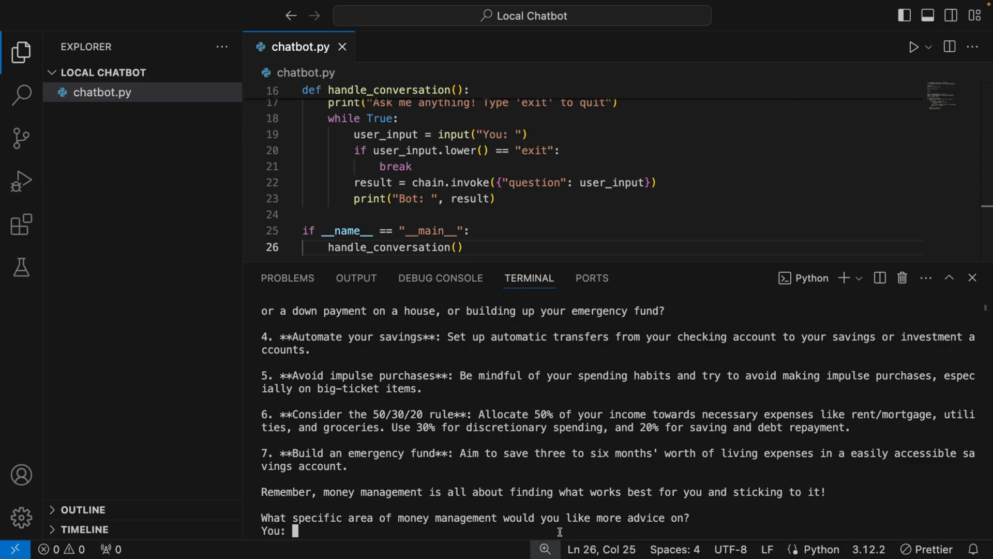
# Ask 'Please summarize what you just said', see the bot forget, then exit.
pyautogui.write('Please summar')
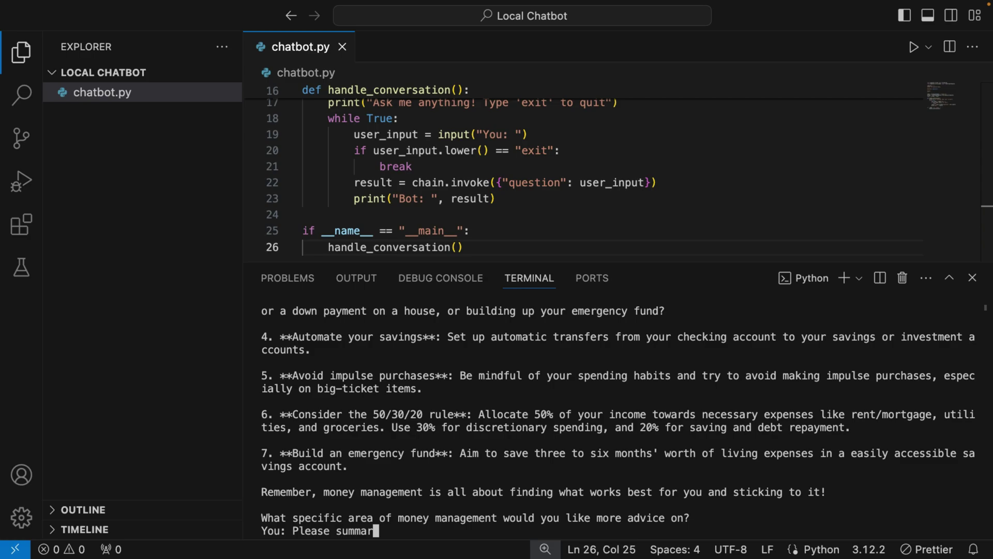
pyautogui.write('ize what you')
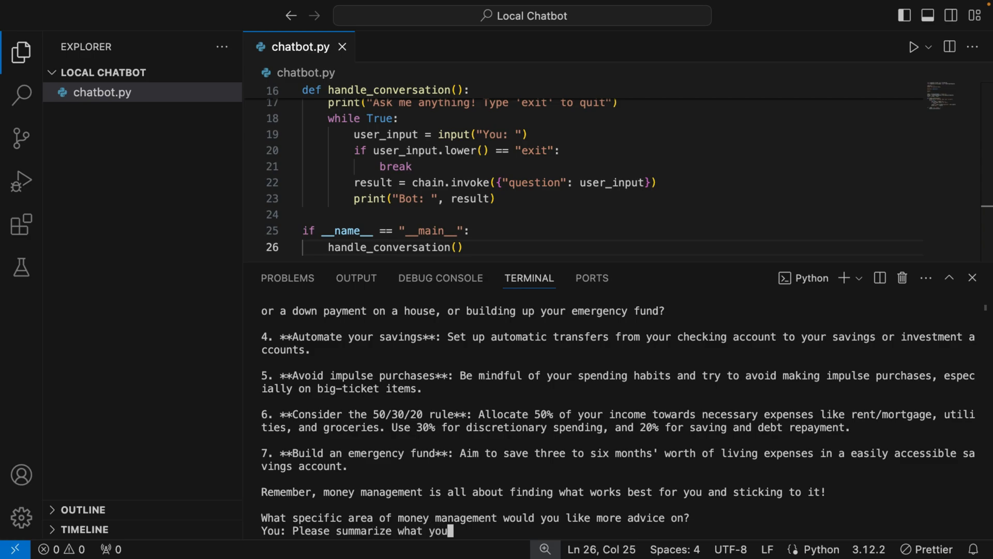
pyautogui.write('just said')
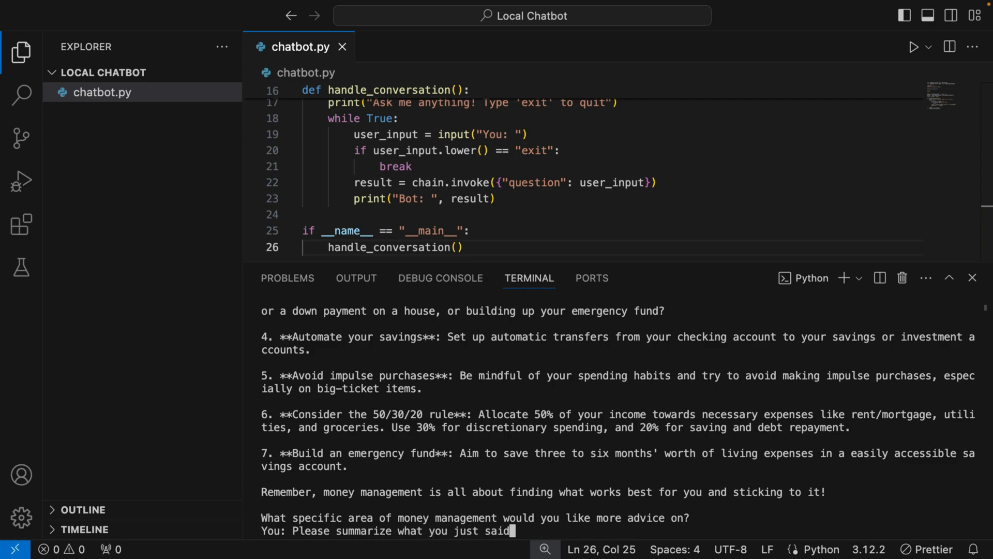
pyautogui.press('Enter')
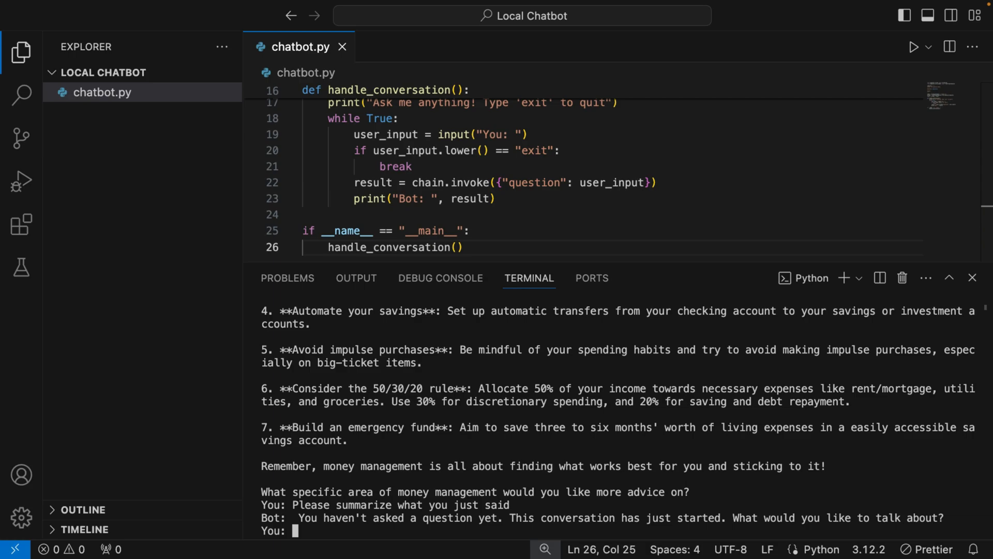
pyautogui.write('exit')
pyautogui.write('Here')
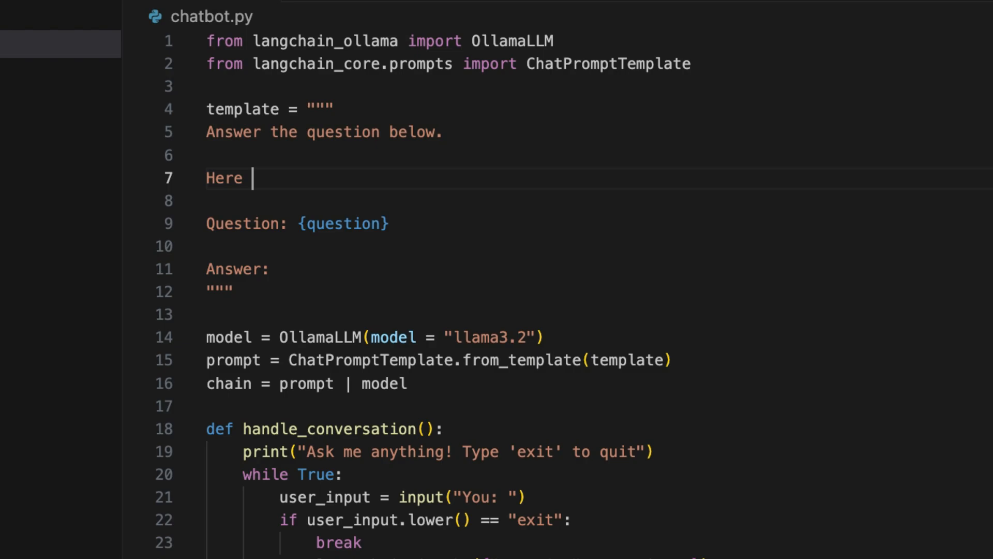
# Add 'Here is the conversation history: {history}' to the prompt template.
pyautogui.write('is the')
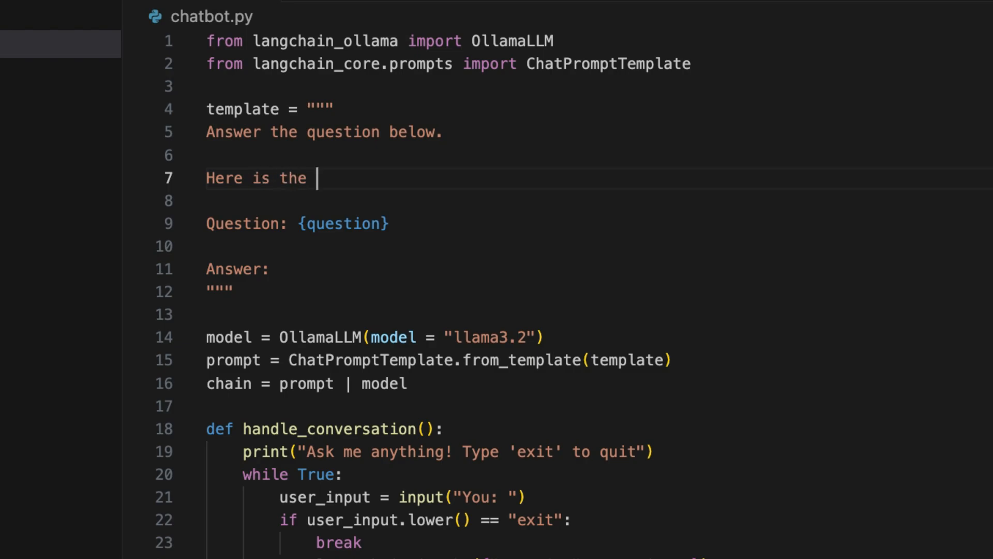
pyautogui.write('conversa')
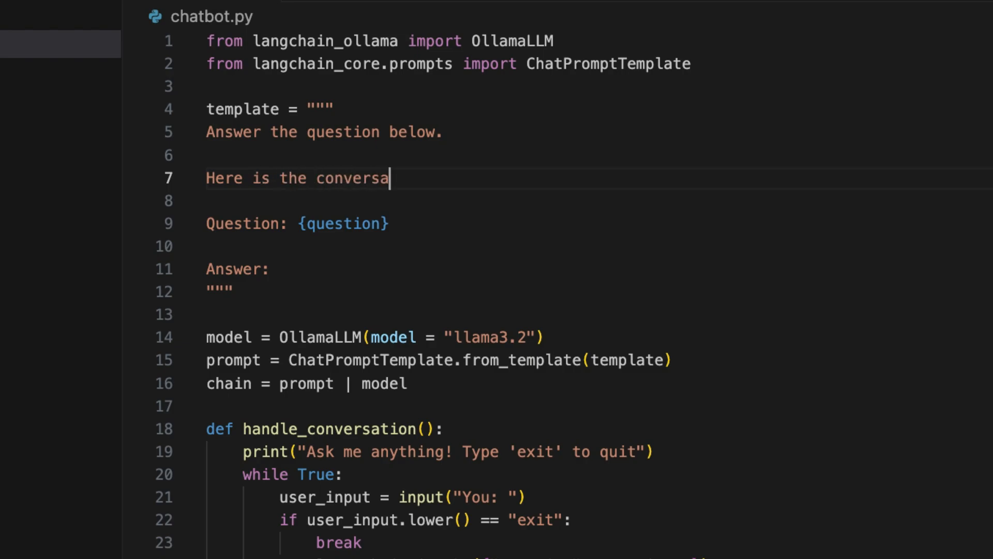
pyautogui.write('tion history')
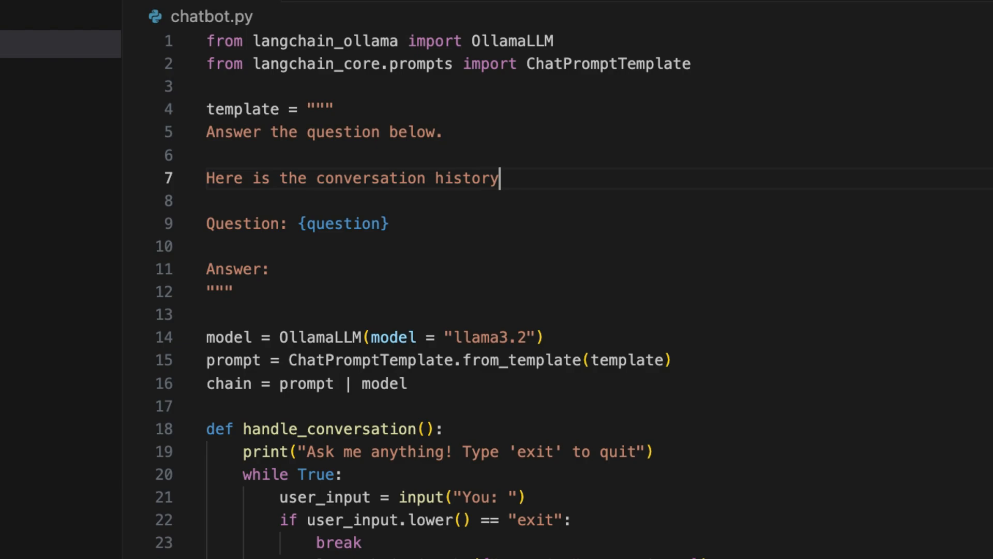
pyautogui.write(': {h}')
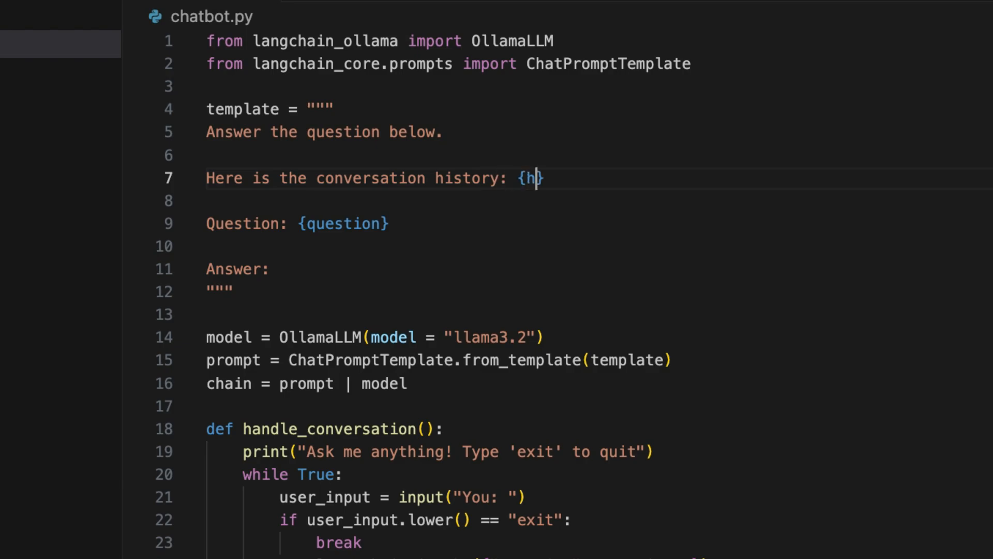
pyautogui.scroll(-3)
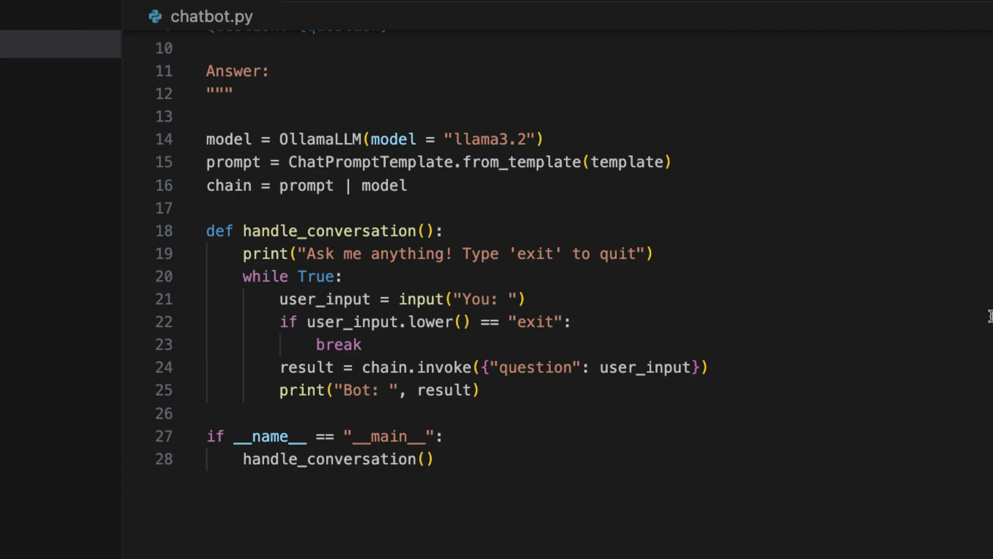
# Start handle_conversation with history = "" and pass "history": history to chain.invoke.
pyautogui.write('history =')
pyautogui.write(', ')
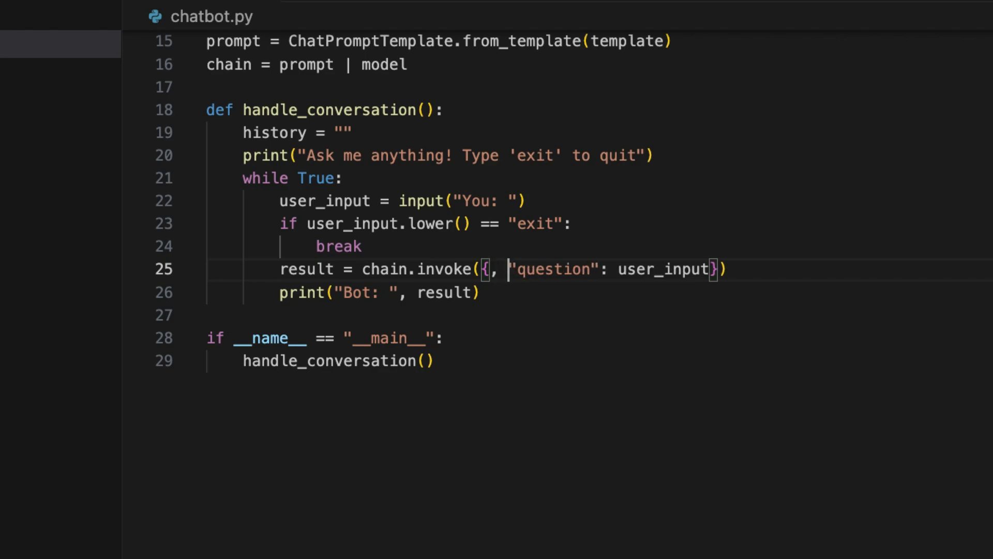
pyautogui.write('""')
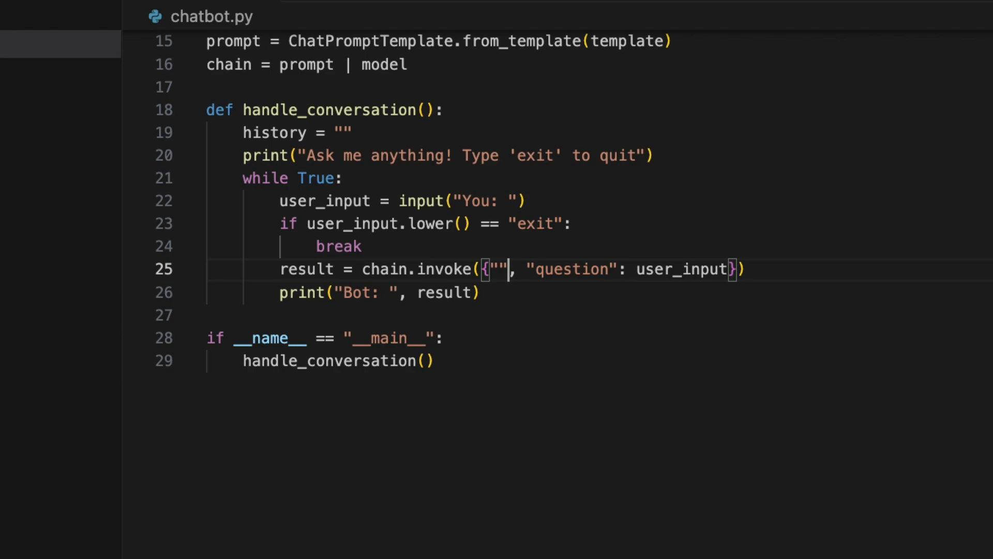
pyautogui.write('history')
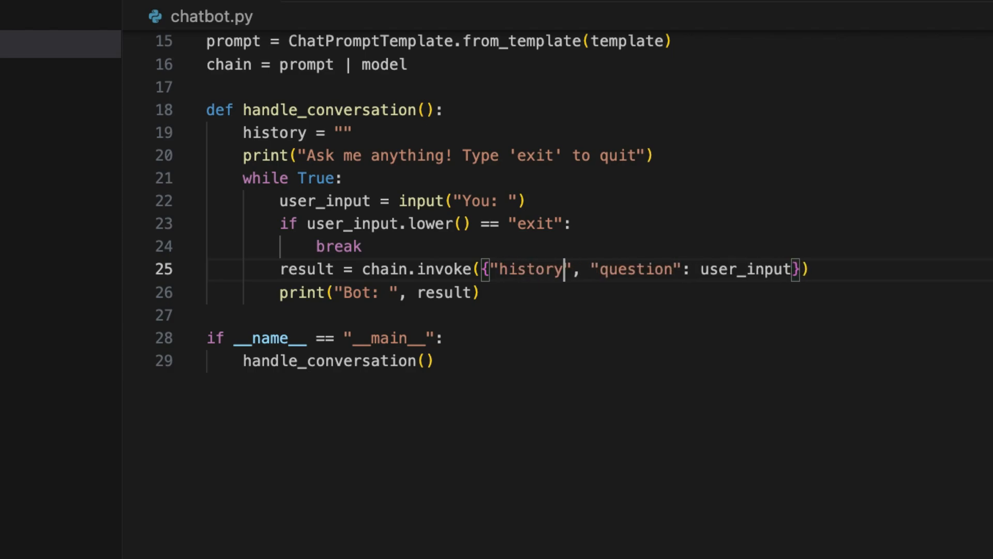
pyautogui.write('": his')
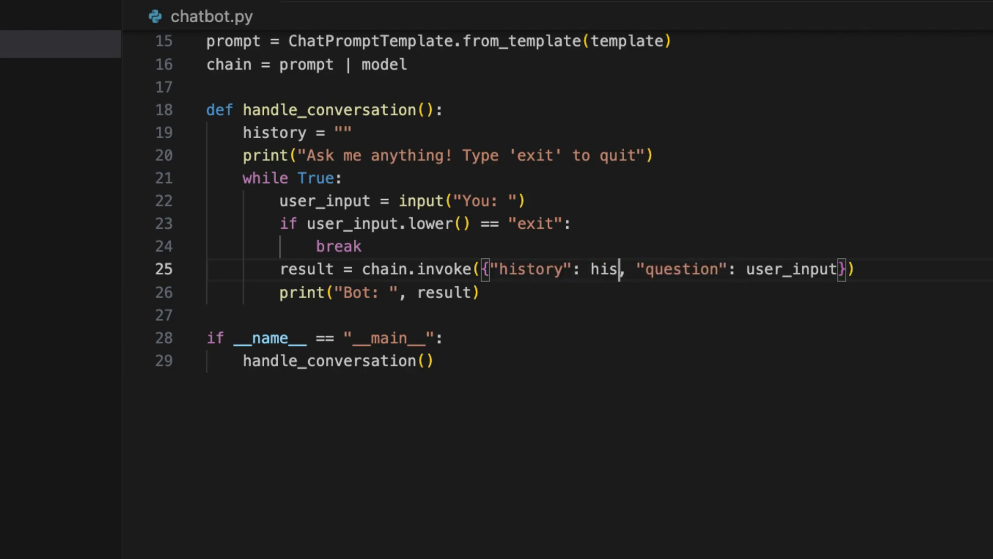
pyautogui.write('tory')
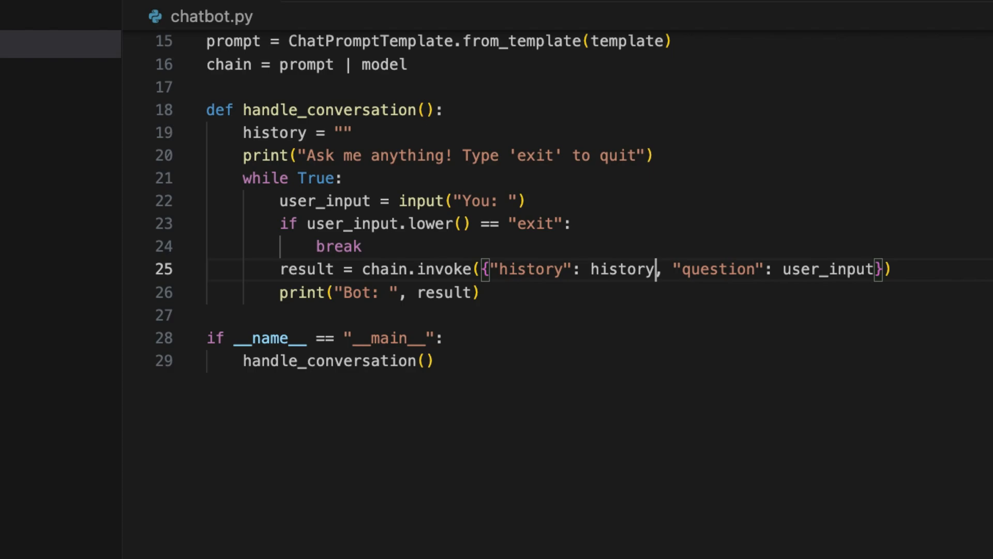
# Append f"\nUser: {user_input}\nBot: {result}" to history after each reply.
pyautogui.press('Enter')
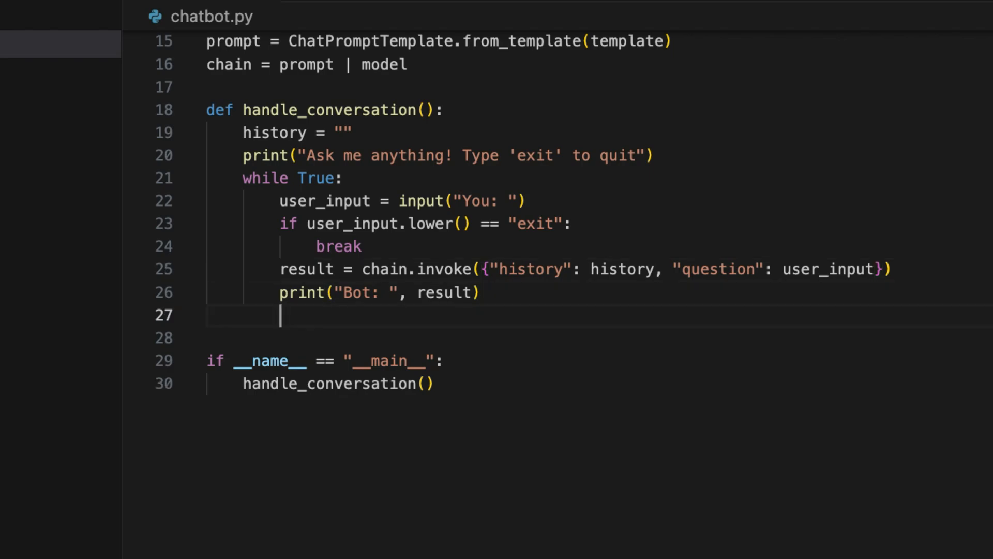
pyautogui.write('history')
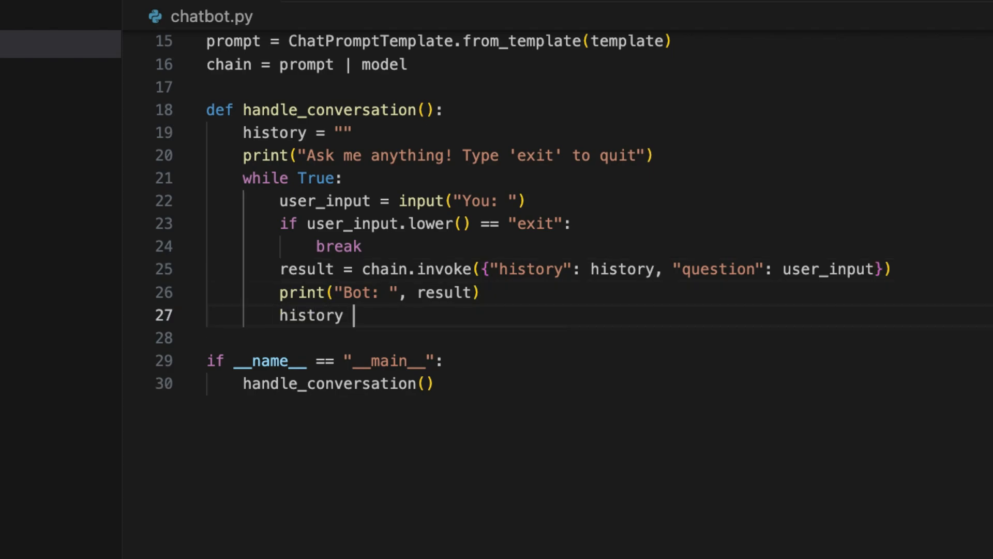
pyautogui.write('+= f""')
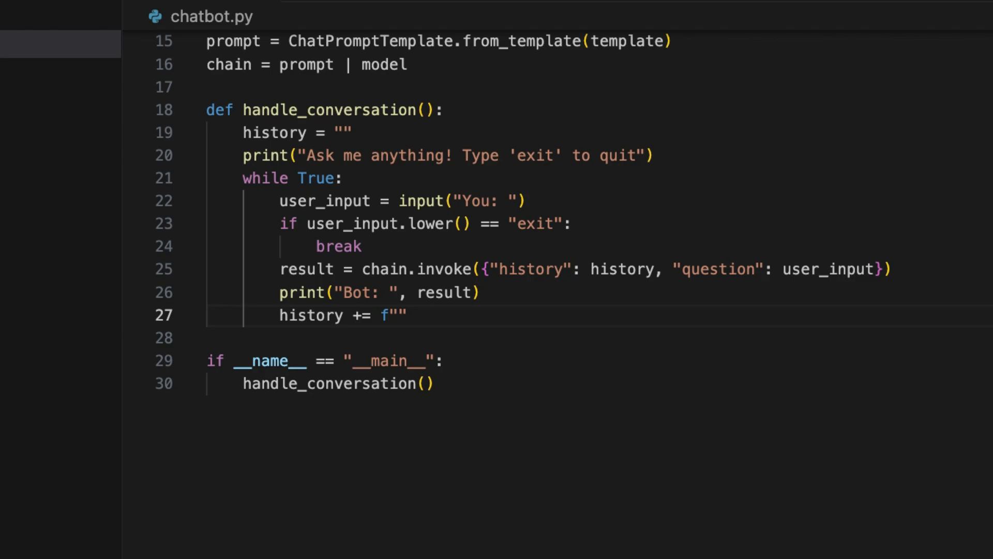
pyautogui.write('\\nUser: {}')
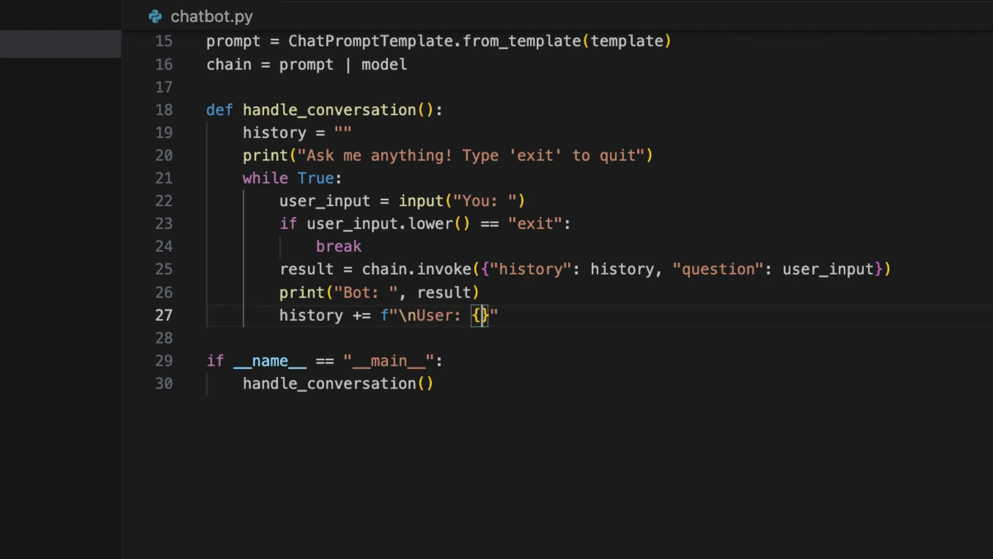
pyautogui.write('user_input')
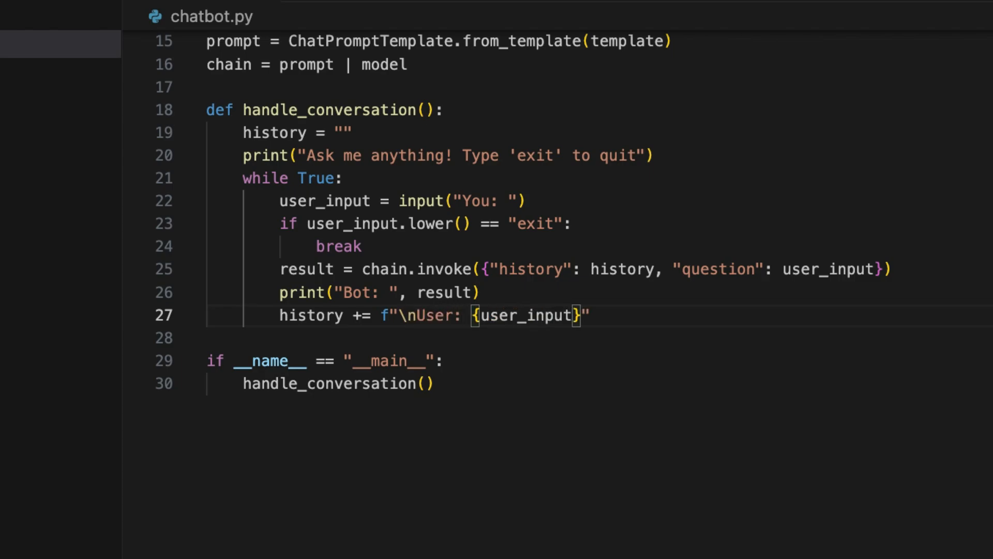
pyautogui.write('\\nBot:')
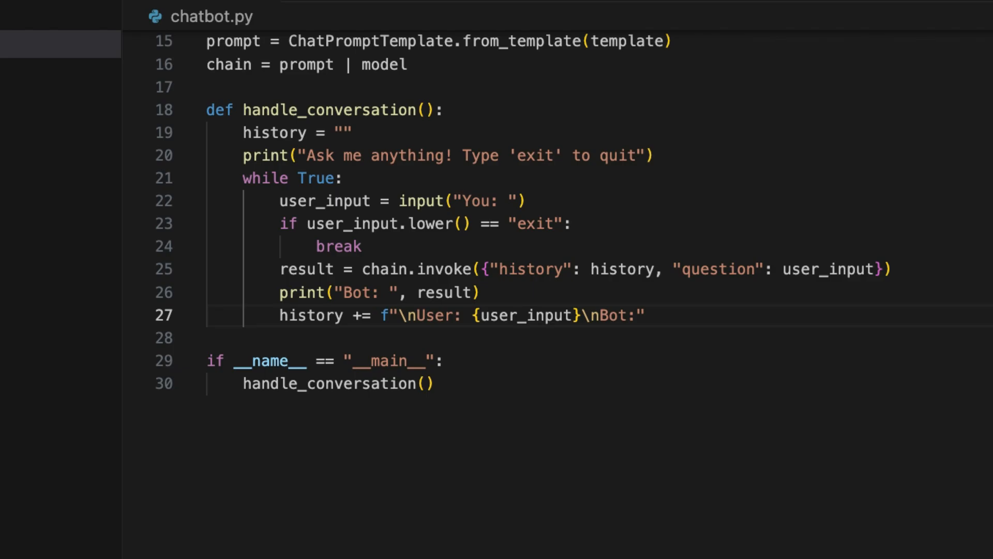
pyautogui.write('{result}')
pyautogui.write('python3 chatbot.py')
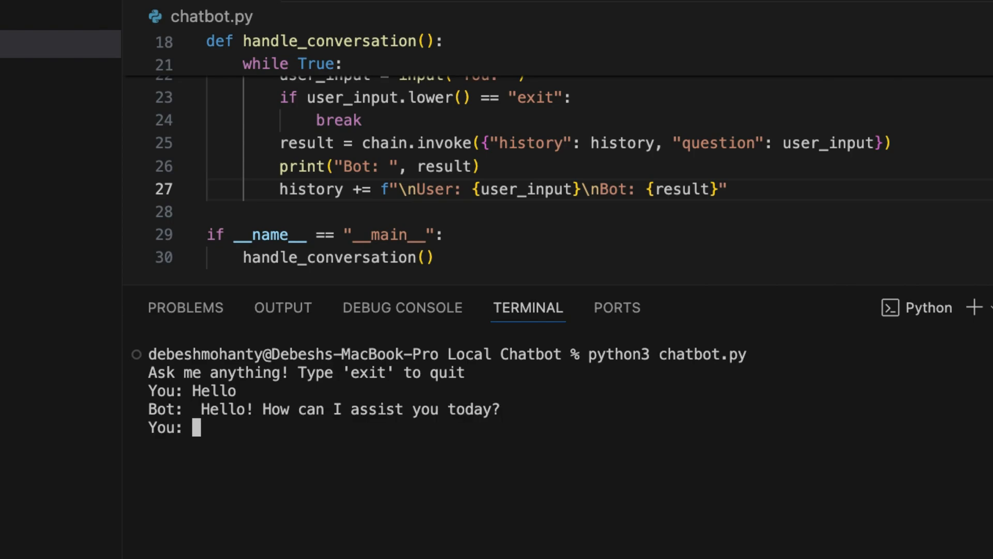
# Ask the rerun chatbot about black holes, then to summarize what it just said.
pyautogui.write('Tell')
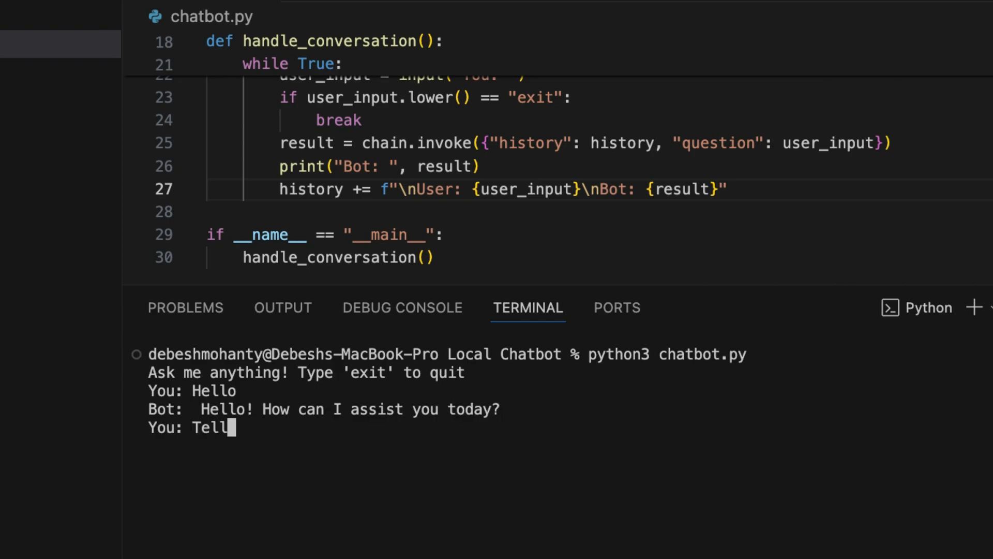
pyautogui.write('me something about black')
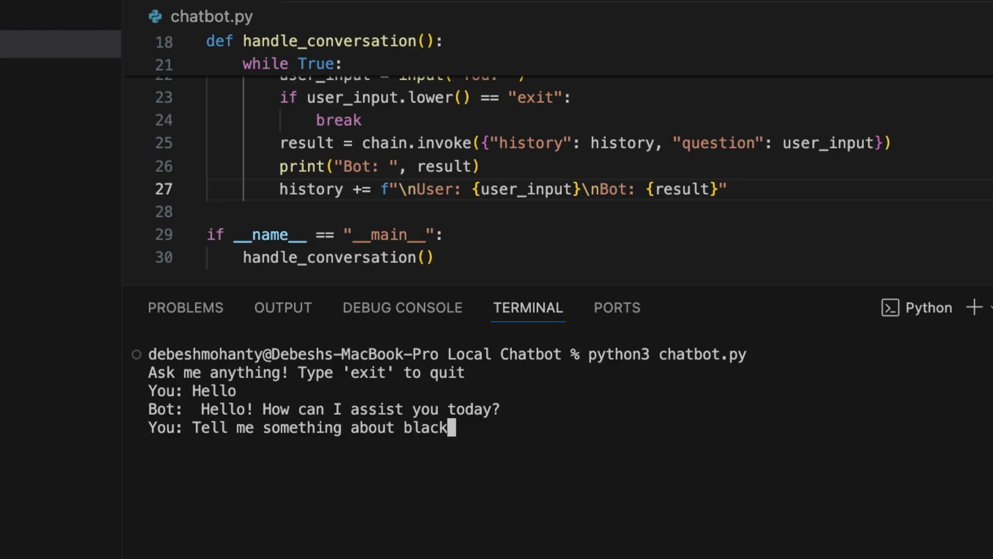
pyautogui.write('ho')
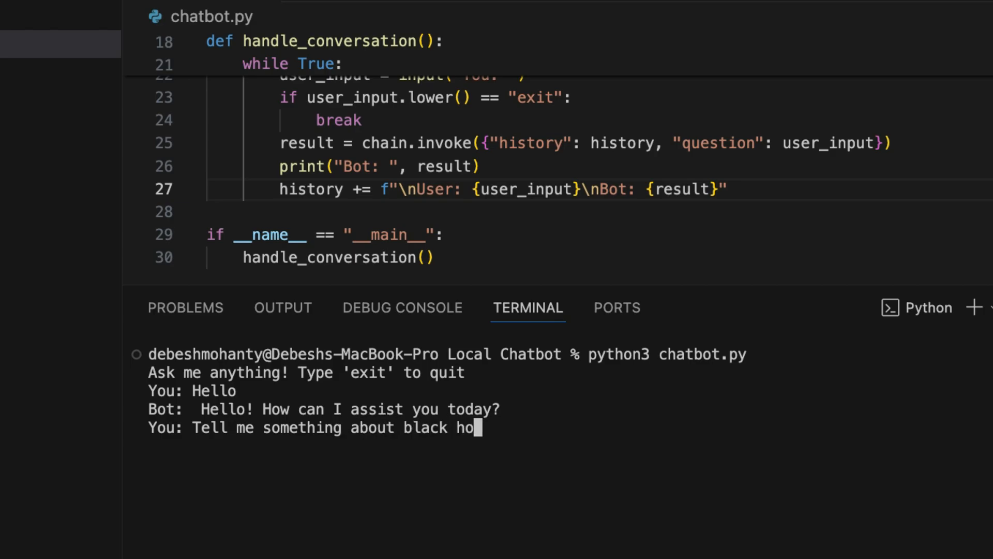
pyautogui.press('Enter')
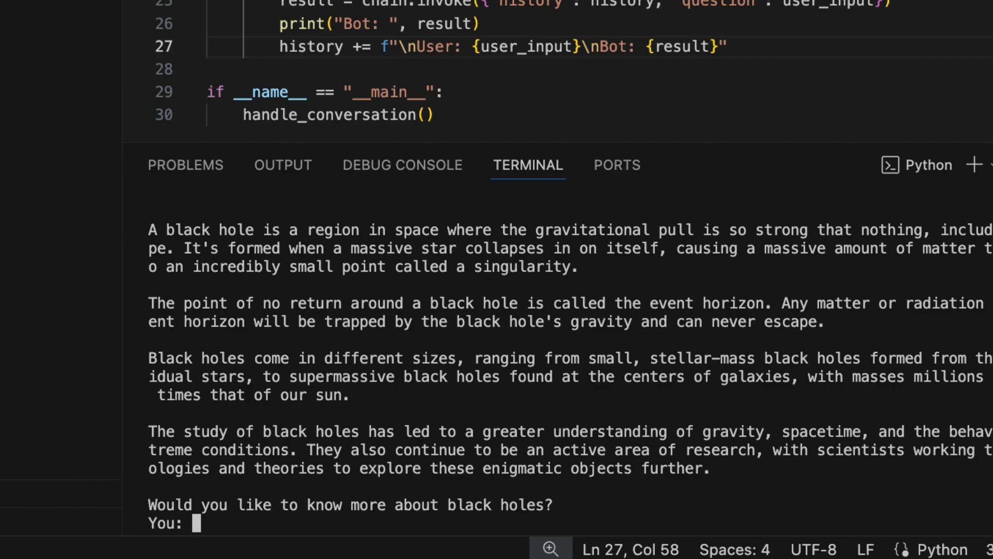
pyautogui.write('Please summarize what you just said.')
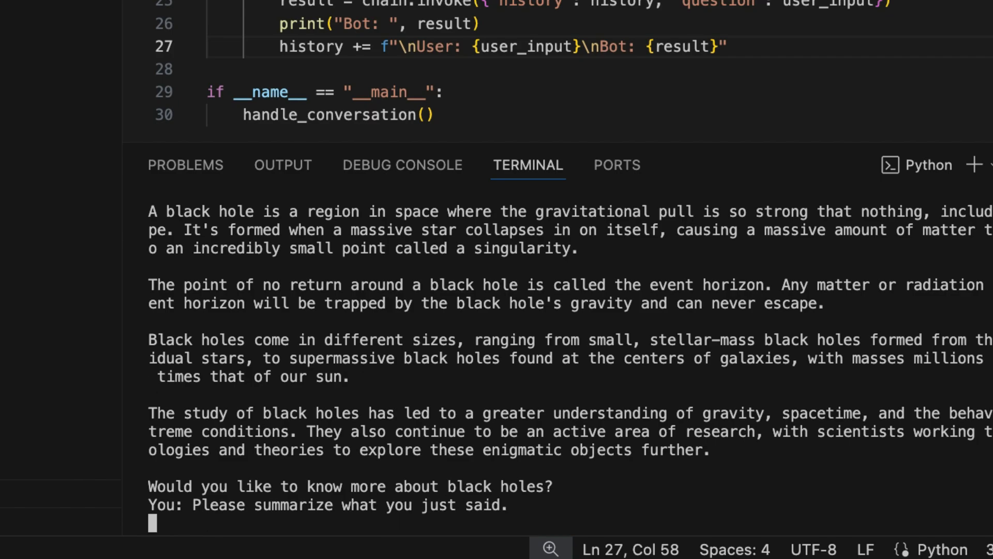
pyautogui.press('Enter')
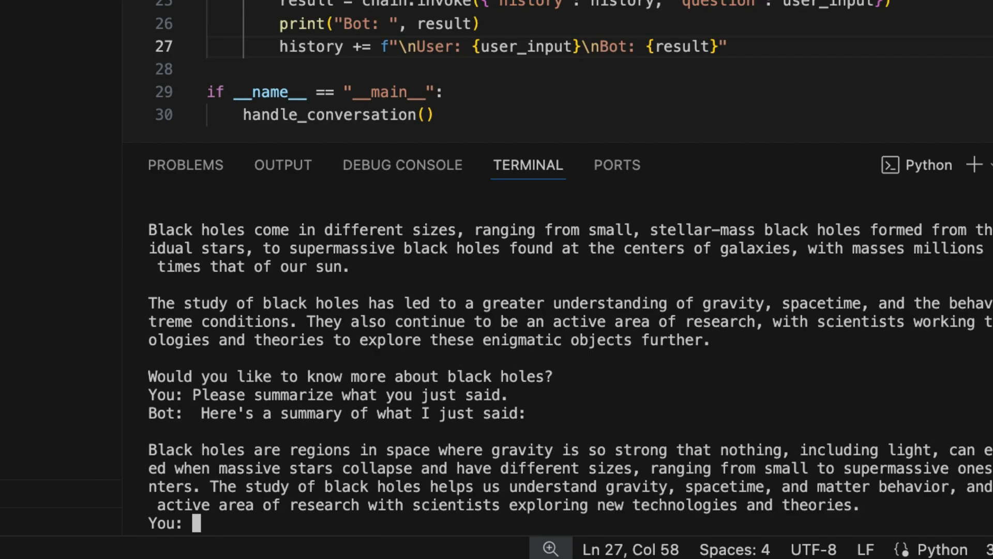